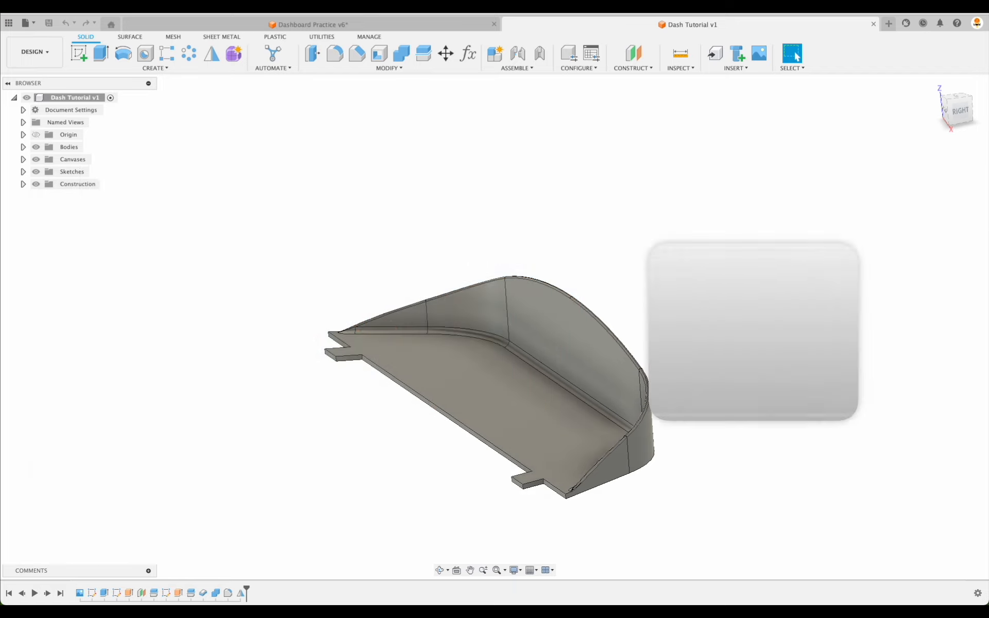
Switch to the Dashboard Practice v6 tab showing the finished dashboard shell with gauge holes.
{"action": "left_click", "coordinate": [768, 441]}
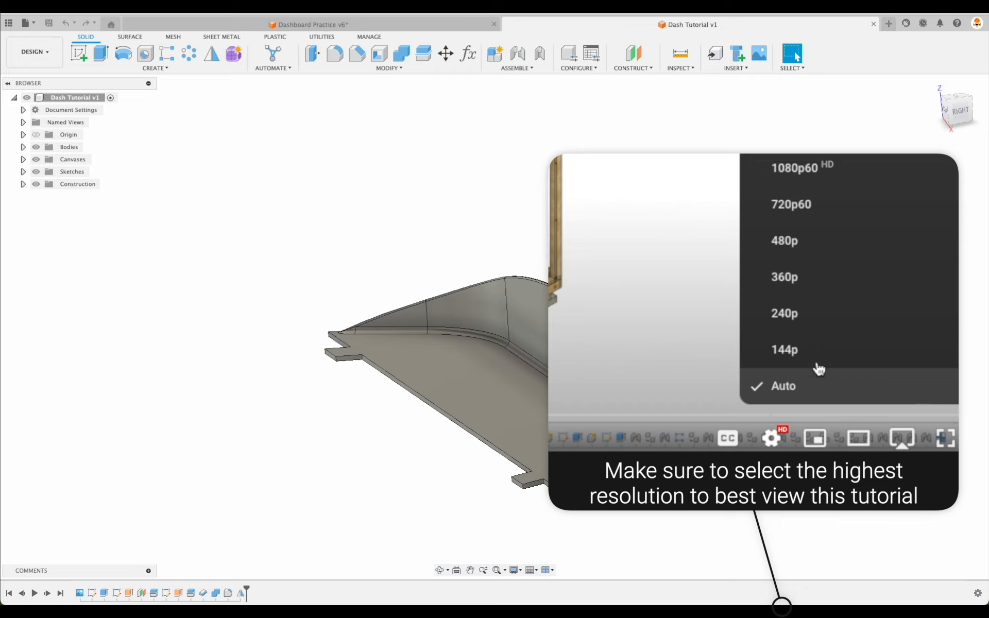
{"action": "mouse_move", "coordinate": [824, 175]}
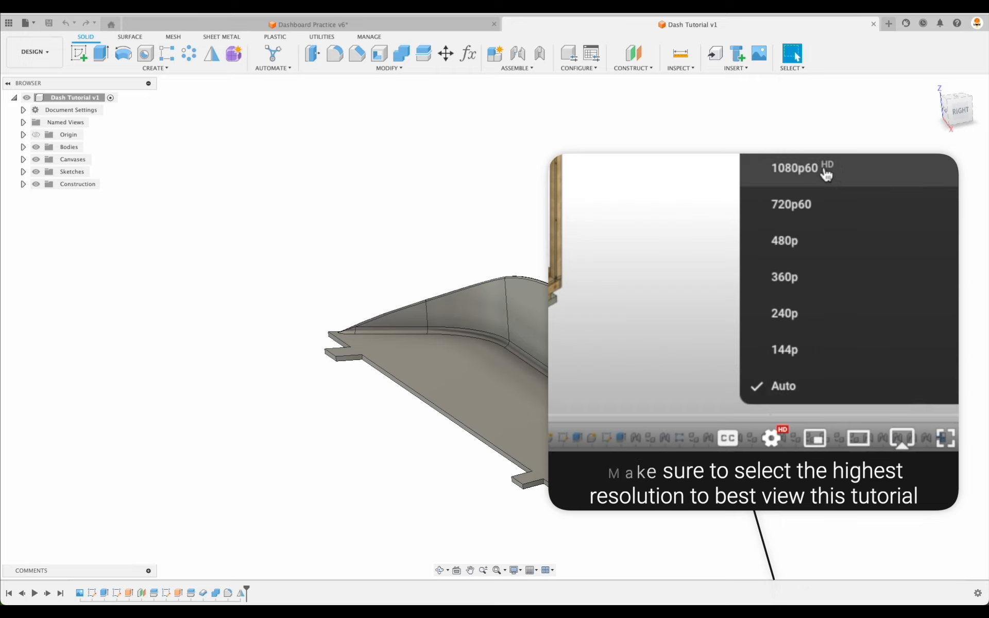
{"action": "left_click", "coordinate": [795, 168]}
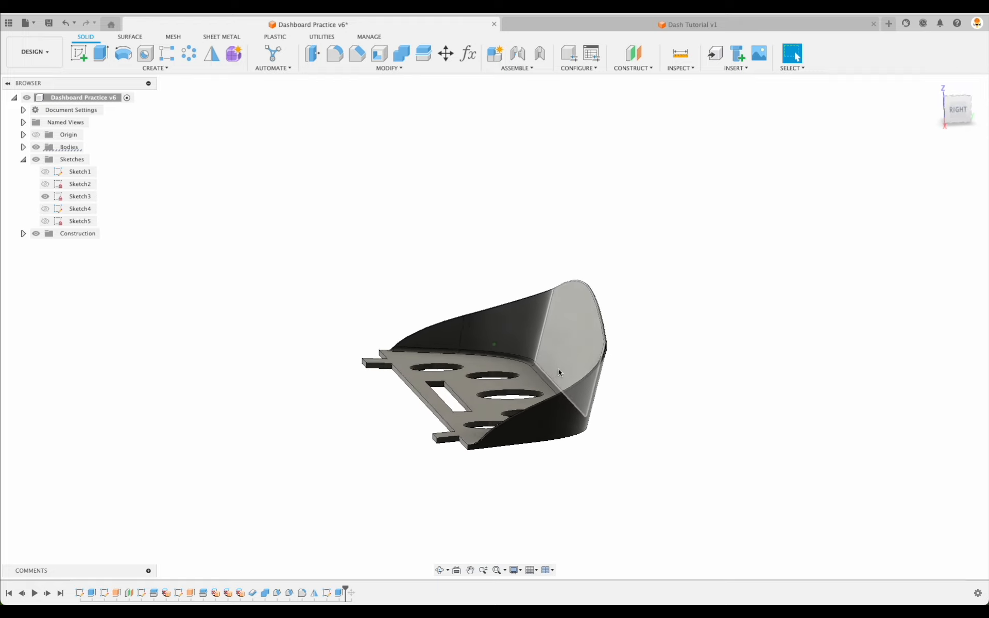
{"action": "left_click_drag", "start_coordinate": [559, 372], "coordinate": [713, 404]}
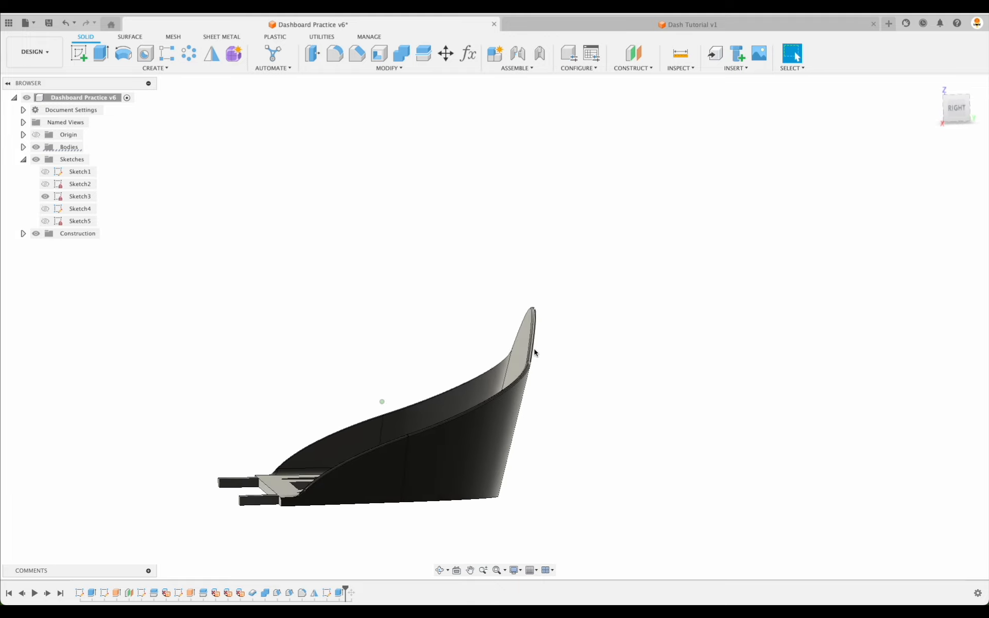
{"action": "left_click", "coordinate": [687, 25]}
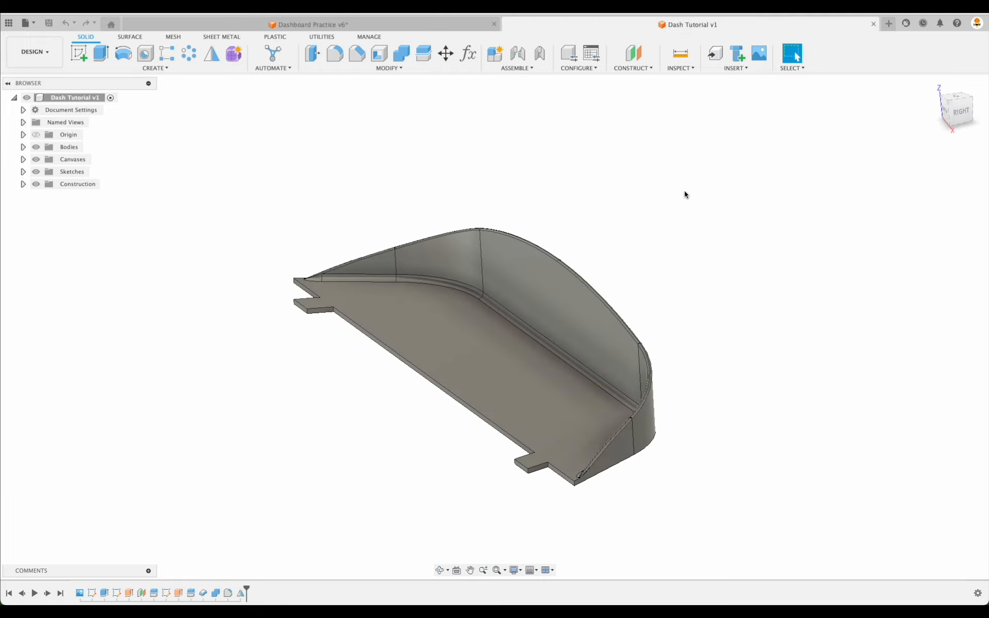
{"action": "left_click", "coordinate": [962, 109]}
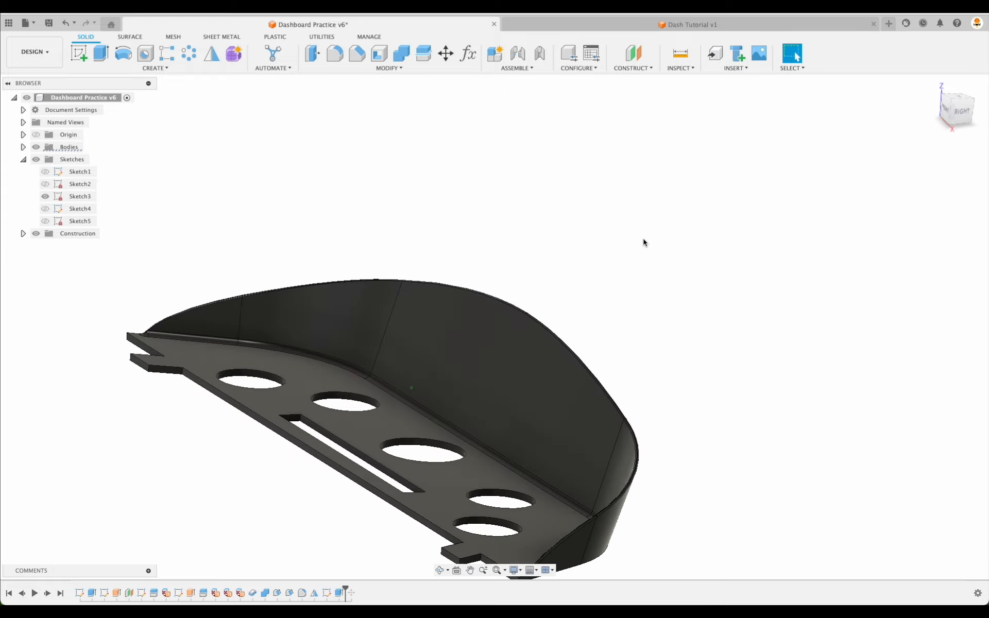
{"action": "left_click", "coordinate": [687, 25]}
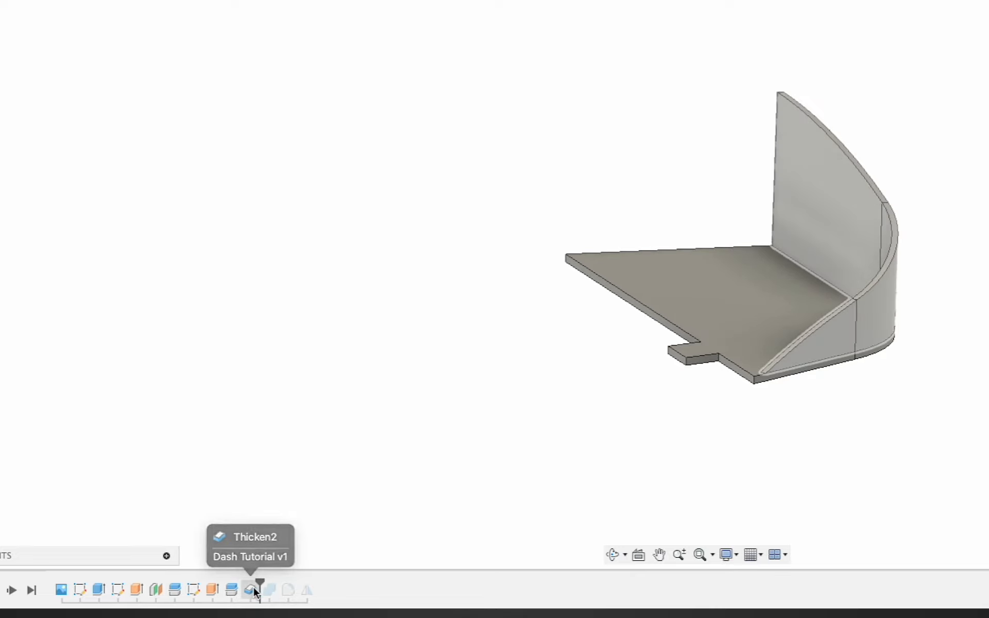
Roll the Dash Tutorial timeline back to the flat floor and single undrafted curved wall.
{"action": "left_click", "coordinate": [272, 596]}
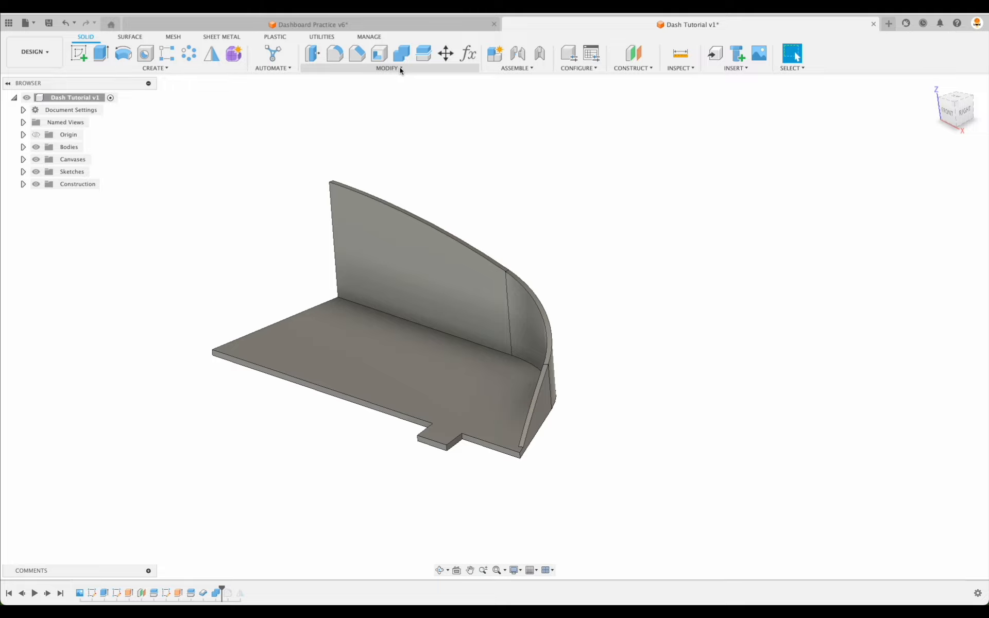
Start a Modify > Draft with the floor face as the pull direction.
{"action": "left_click", "coordinate": [388, 68]}
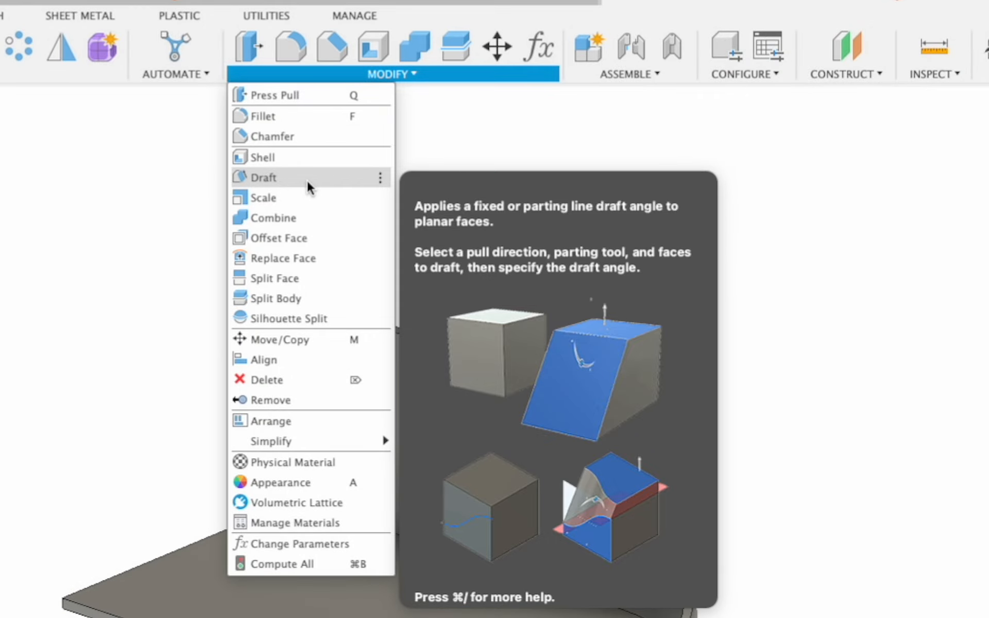
{"action": "left_click", "coordinate": [262, 177]}
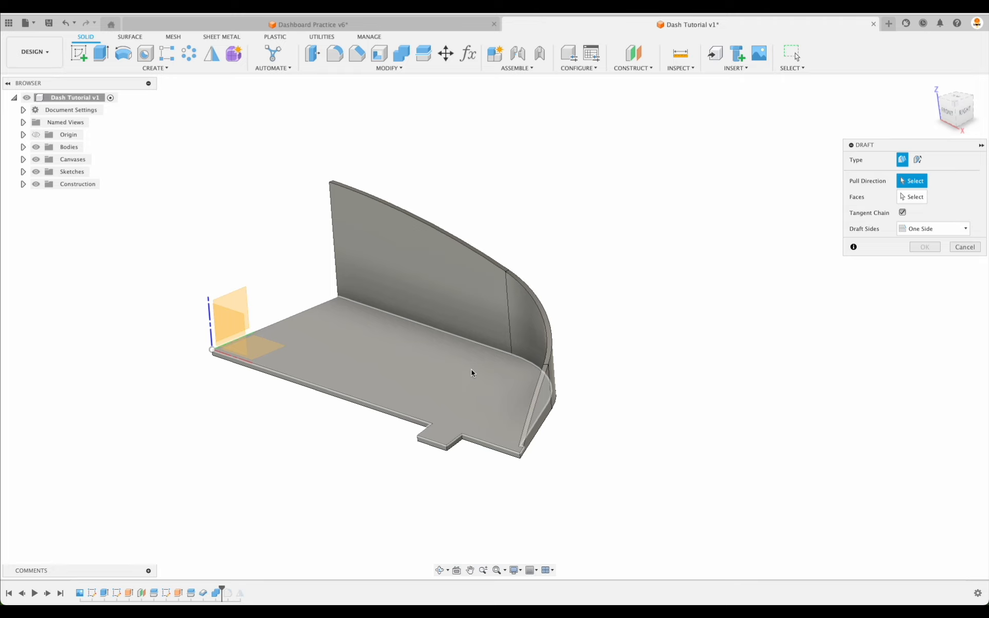
{"action": "left_click", "coordinate": [470, 372]}
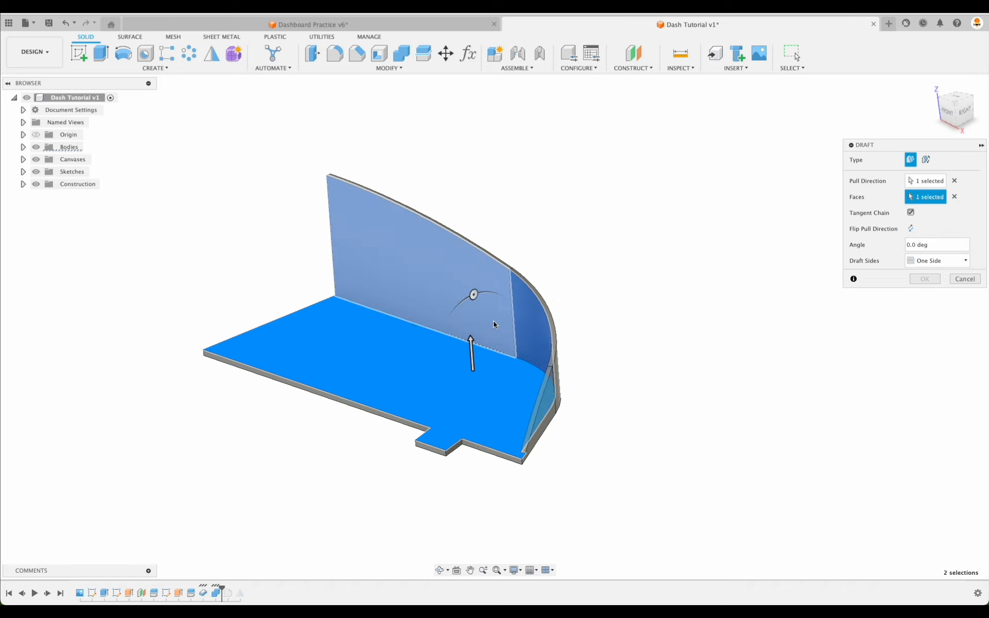
Drag the wall draft angle through a steep value, 15 degrees and -5 degrees to test it.
{"action": "left_click_drag", "start_coordinate": [473, 295], "coordinate": [491, 315]}
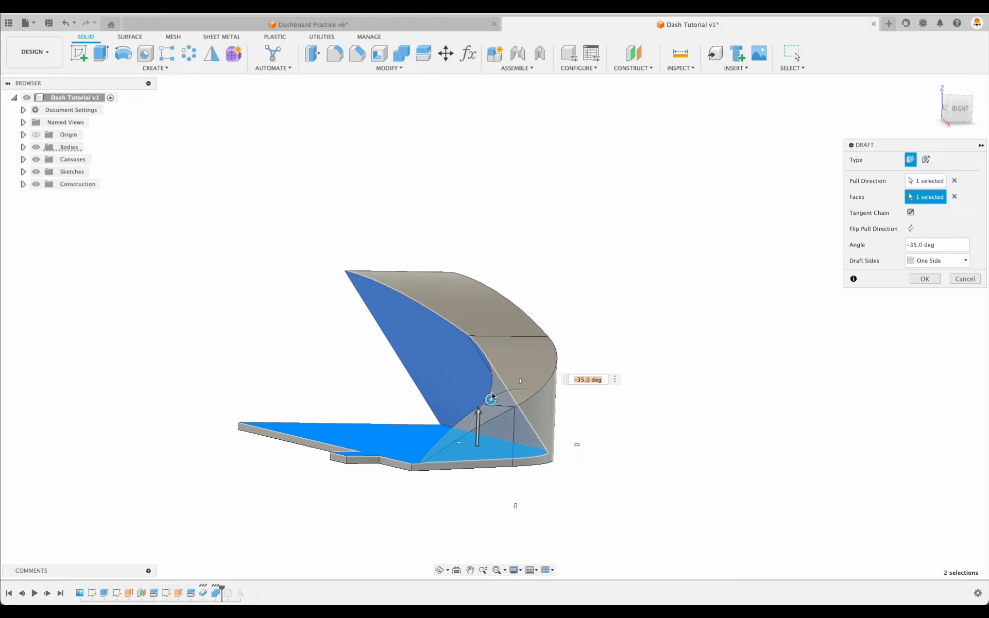
{"action": "left_click_drag", "start_coordinate": [491, 400], "coordinate": [499, 396]}
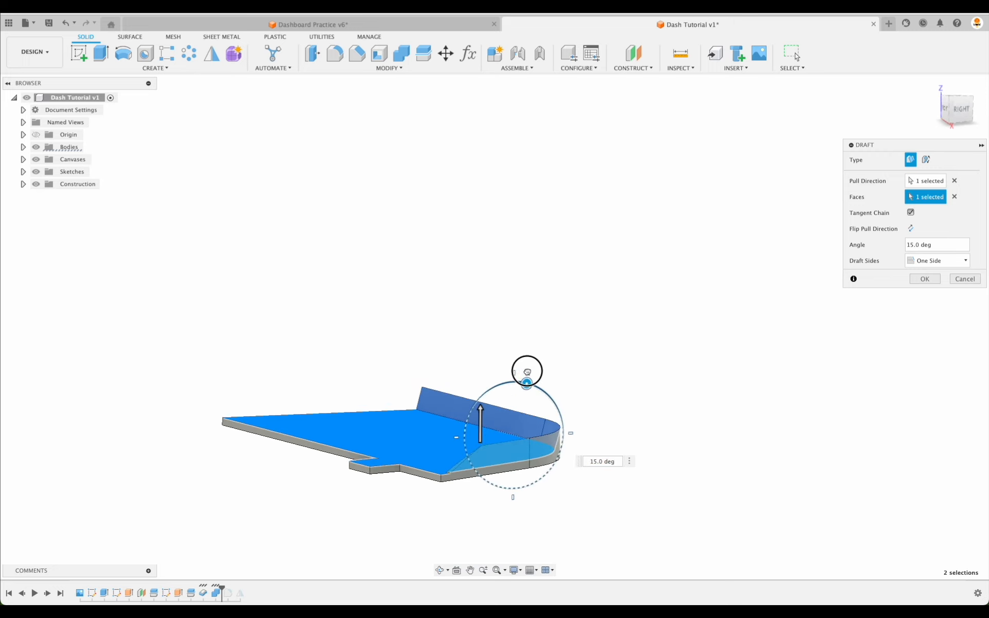
{"action": "left_click_drag", "start_coordinate": [526, 371], "coordinate": [507, 383]}
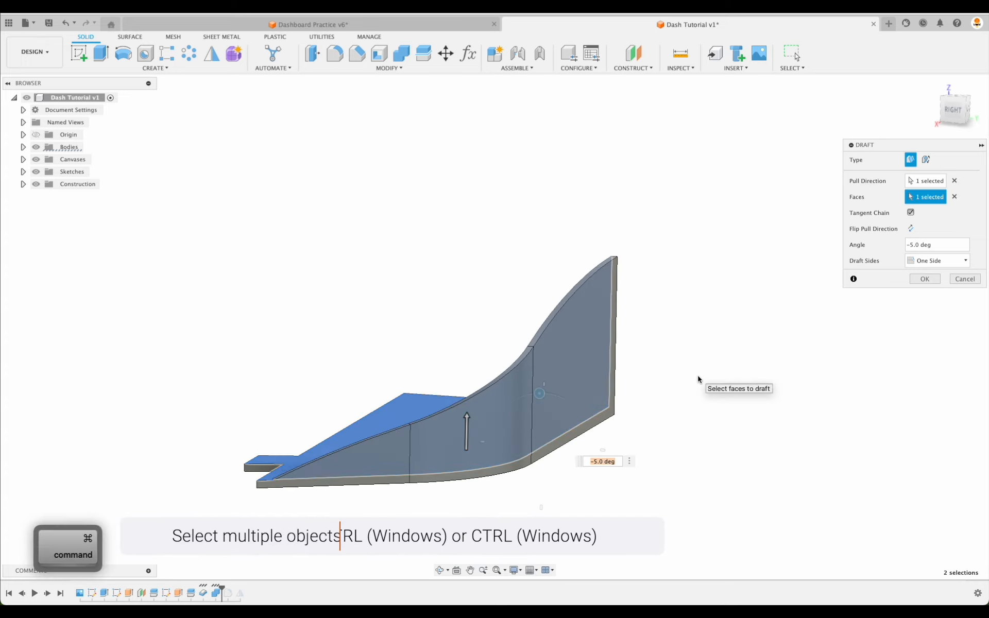
{"action": "mouse_move", "coordinate": [586, 394]}
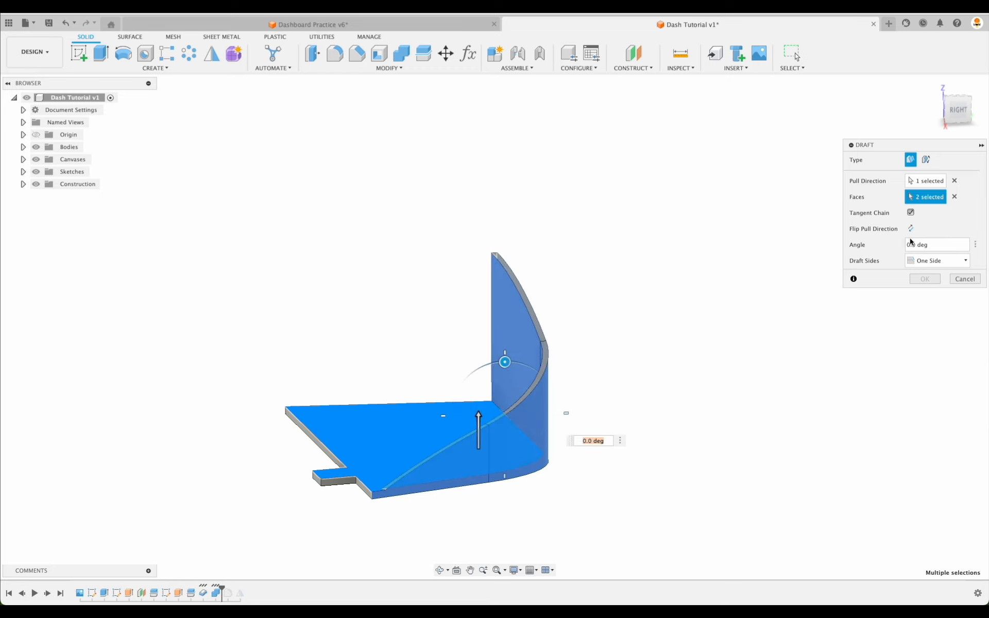
{"action": "mouse_move", "coordinate": [954, 197]}
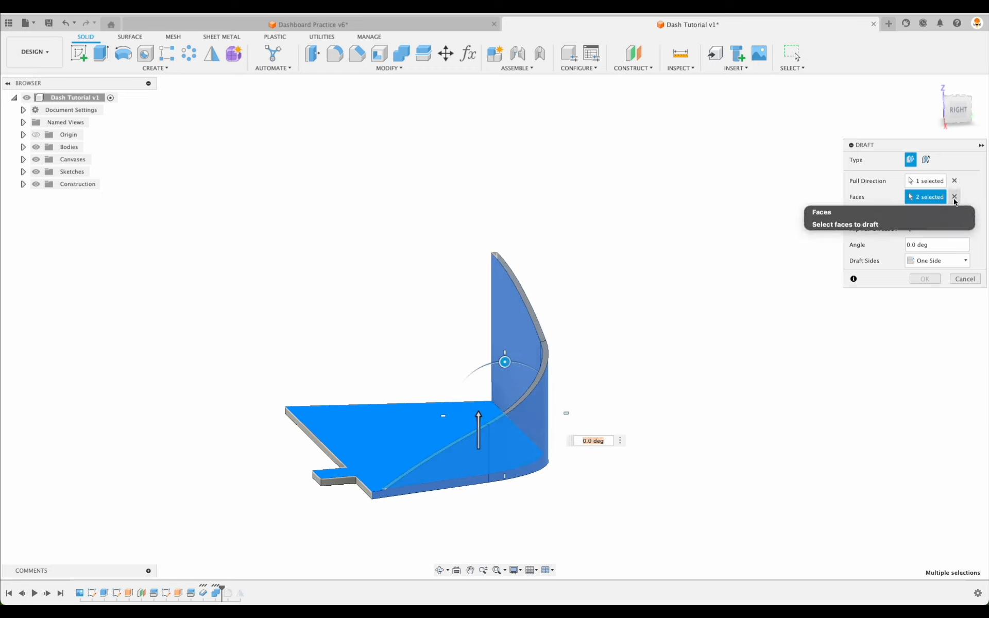
Reselect the wall faces, draft them at -20 degrees and confirm the draft.
{"action": "left_click", "coordinate": [954, 196]}
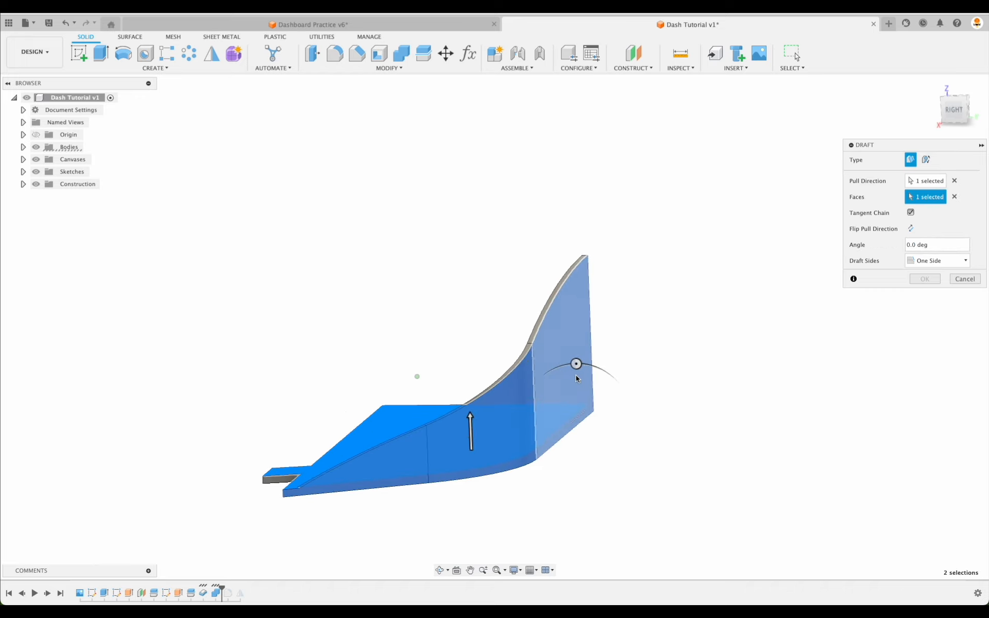
{"action": "left_click_drag", "start_coordinate": [575, 364], "coordinate": [533, 364]}
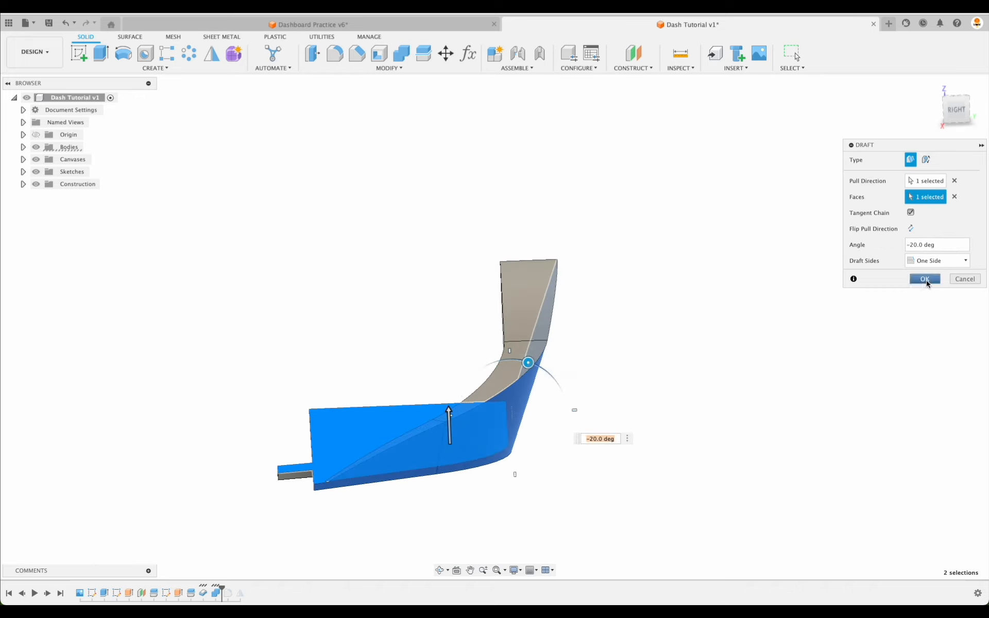
{"action": "left_click", "coordinate": [924, 278]}
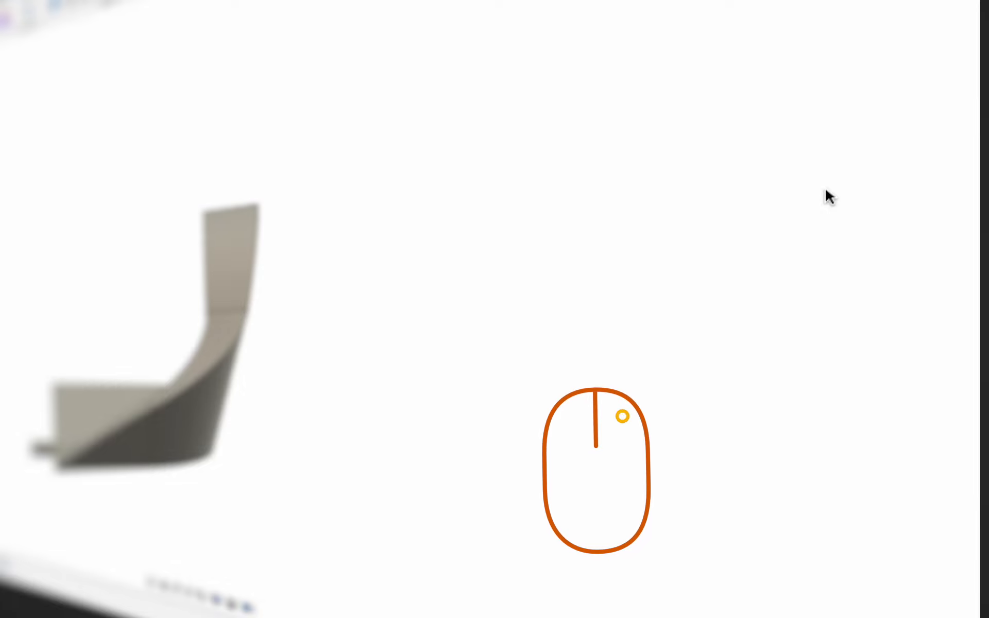
Reopen the Draft feature for editing with the floor pull direction and wall faces picked.
{"action": "right_click", "coordinate": [828, 198]}
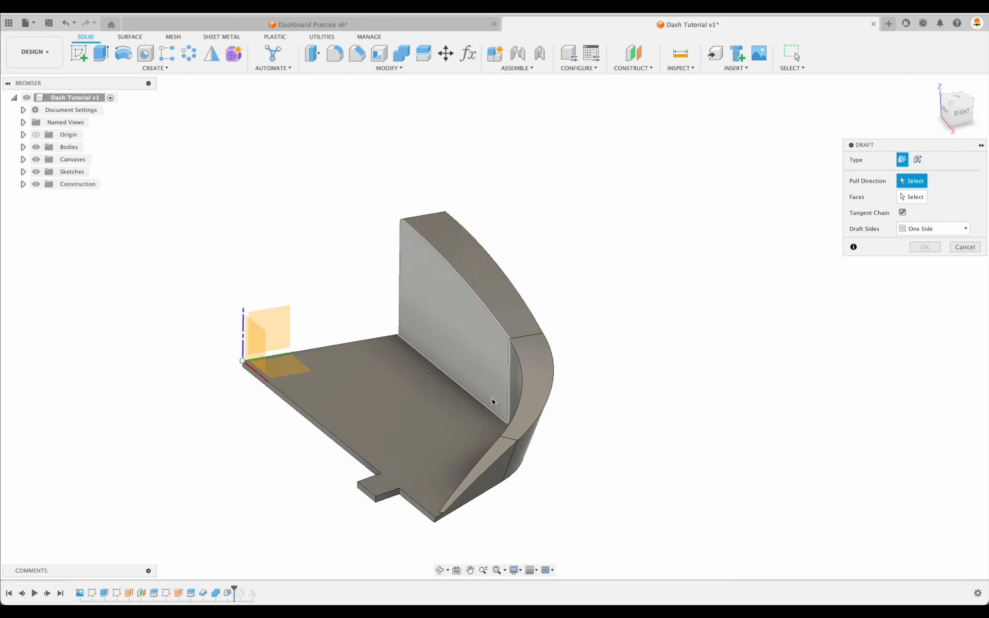
{"action": "left_click", "coordinate": [430, 393]}
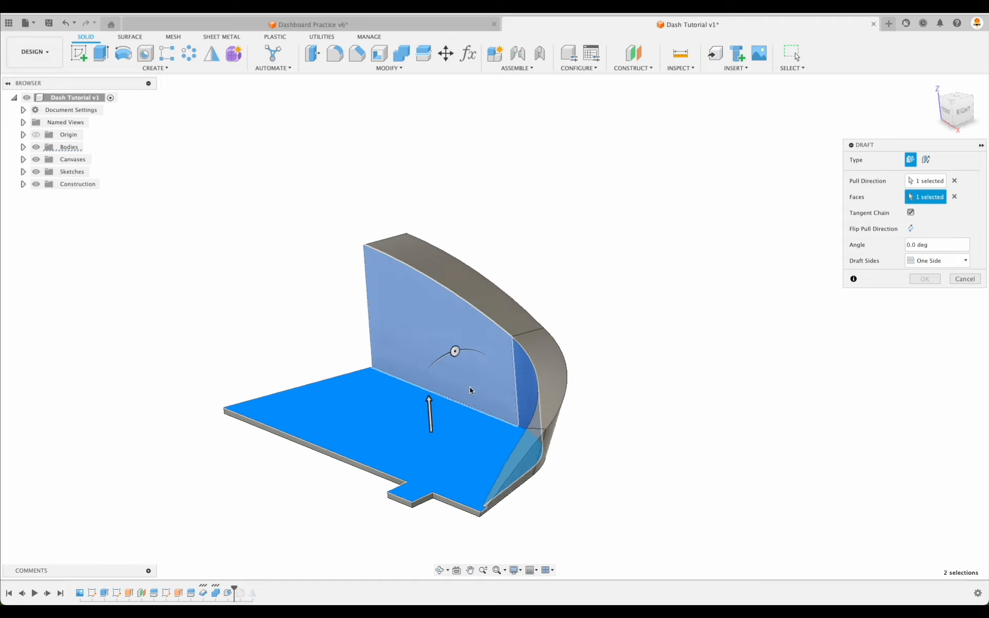
{"action": "left_click_drag", "start_coordinate": [456, 350], "coordinate": [510, 365]}
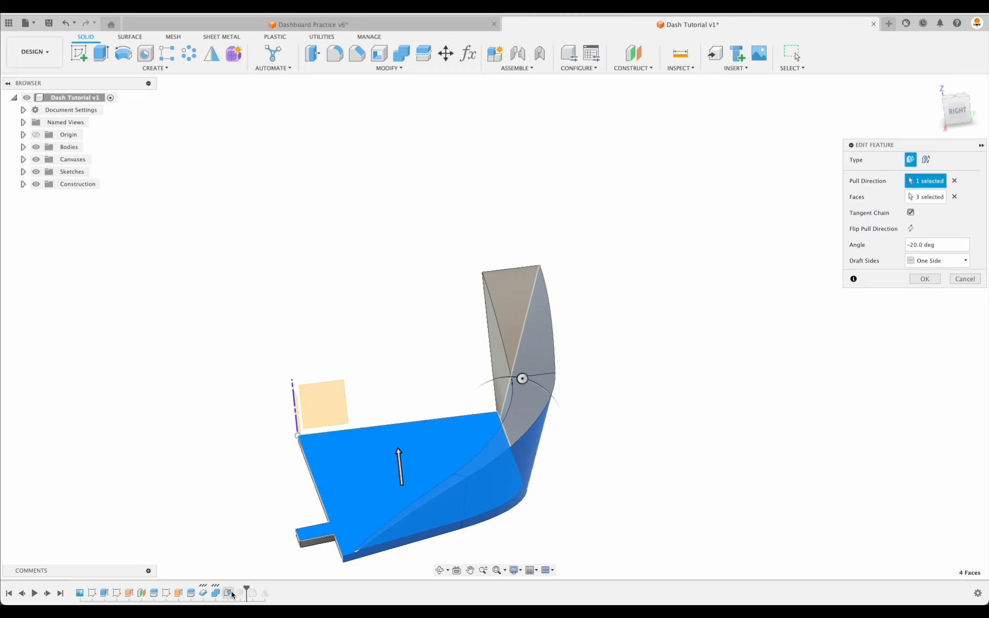
Set the draft angle to 20 degrees so the walls lean outward, and confirm.
{"action": "left_click", "coordinate": [926, 278]}
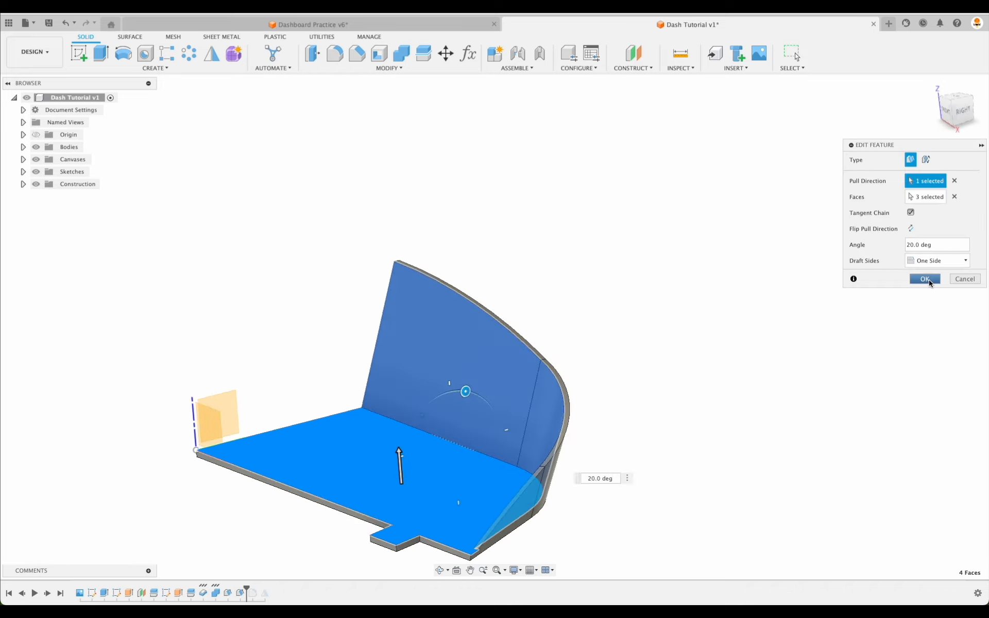
{"action": "left_click", "coordinate": [925, 278]}
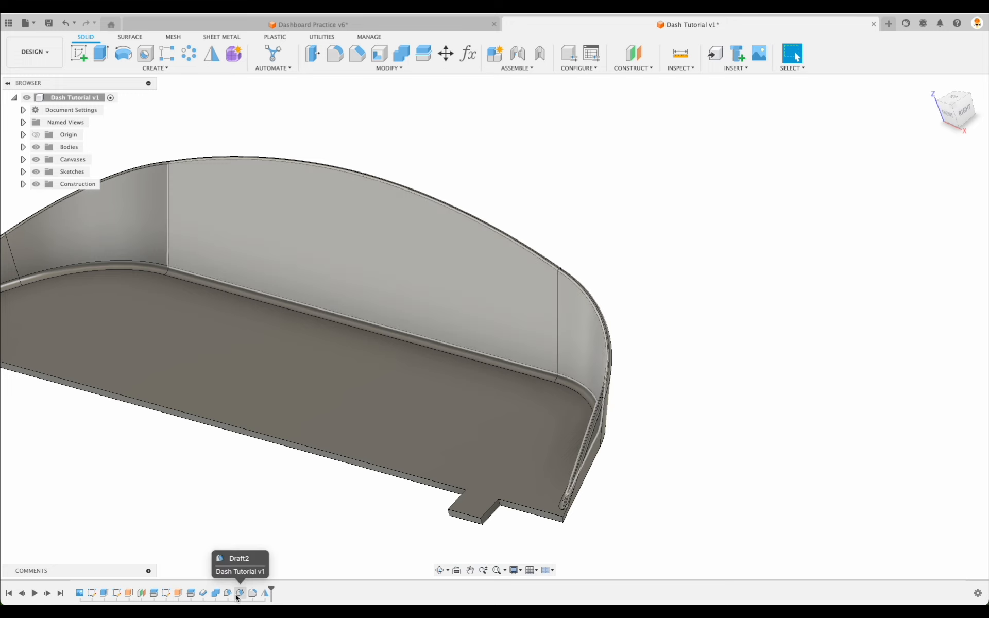
{"action": "mouse_move", "coordinate": [242, 595]}
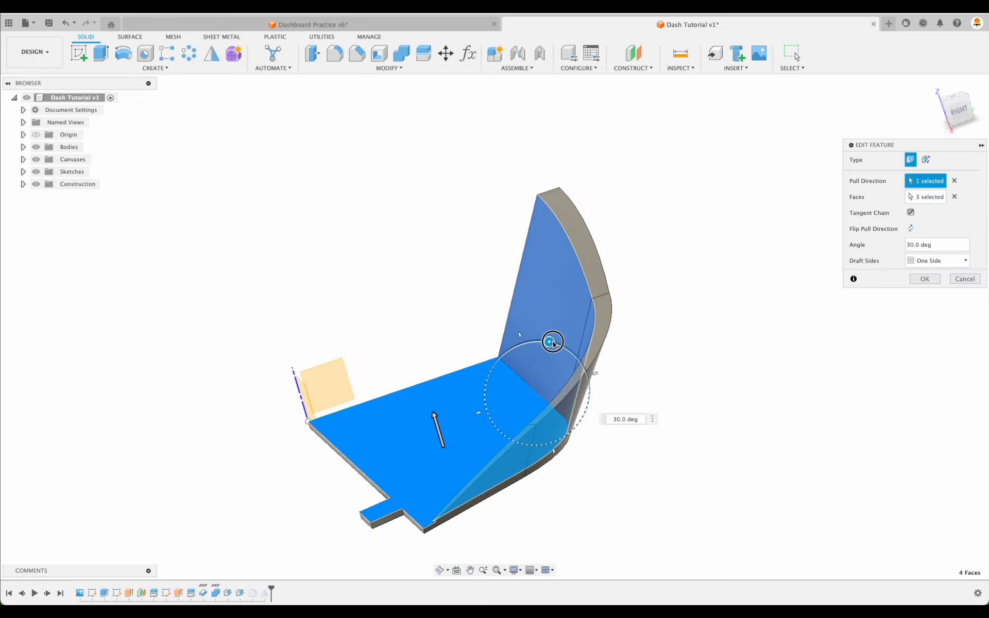
Confirm Draft2 with the three wall faces drafted at 30 degrees.
{"action": "left_click", "coordinate": [926, 278]}
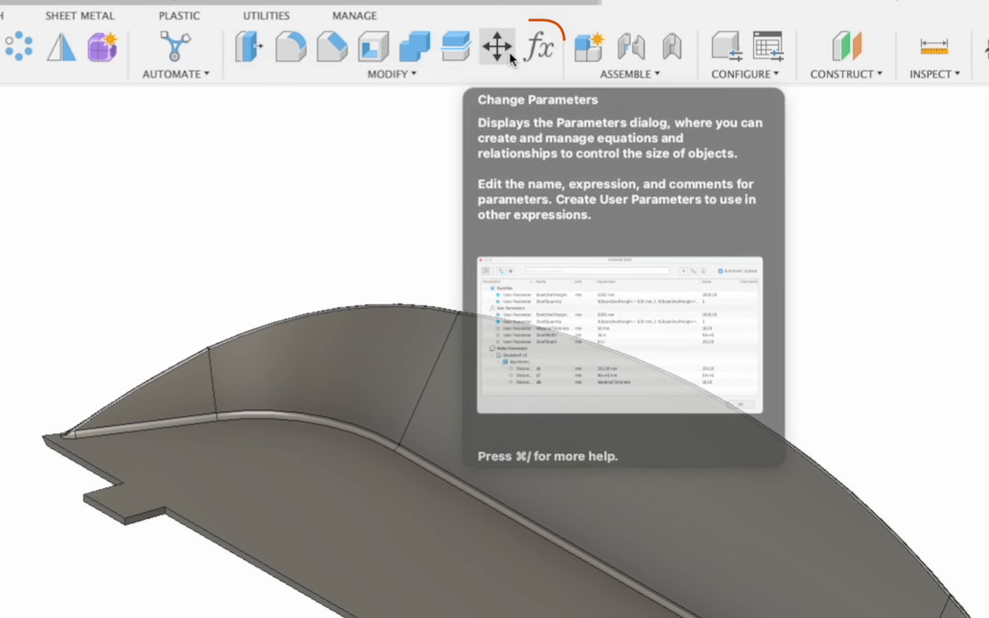
Look at the Change Parameters pin options under Modify and bring up the S design shortcuts panel.
{"action": "left_click", "coordinate": [392, 74]}
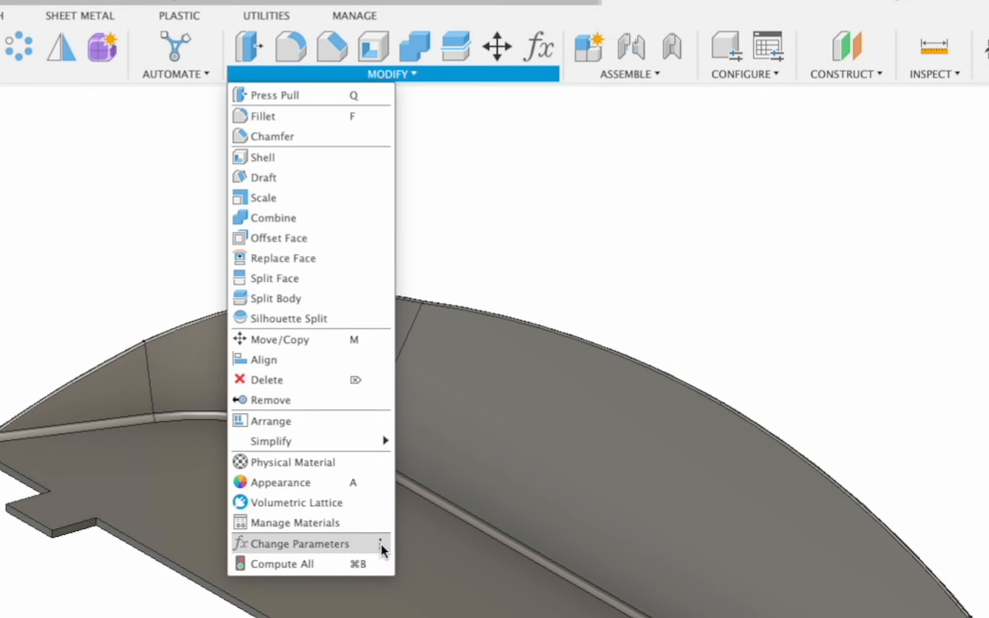
{"action": "left_click", "coordinate": [380, 544]}
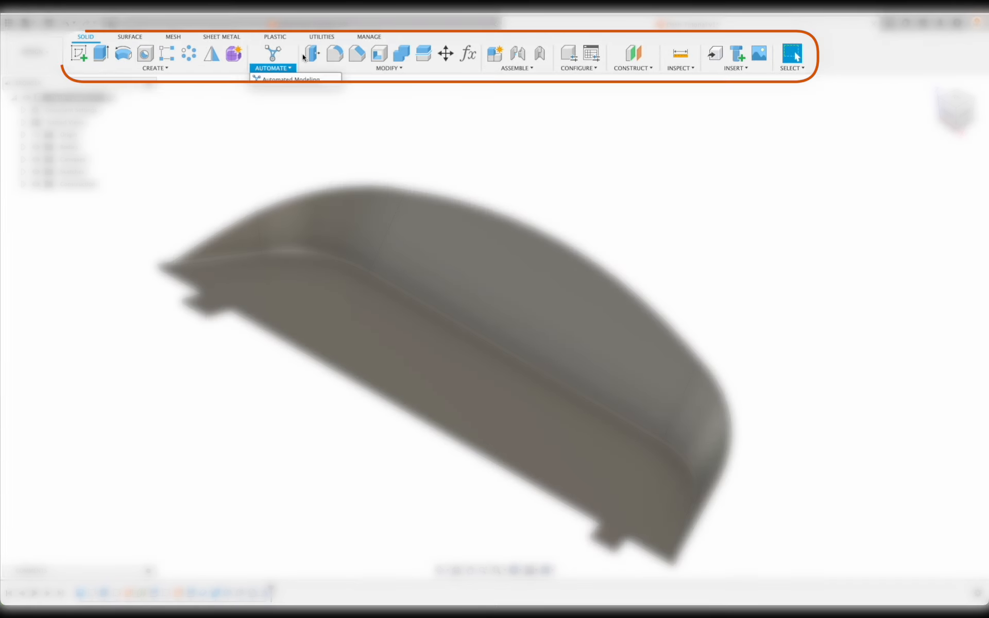
{"action": "left_click", "coordinate": [388, 68]}
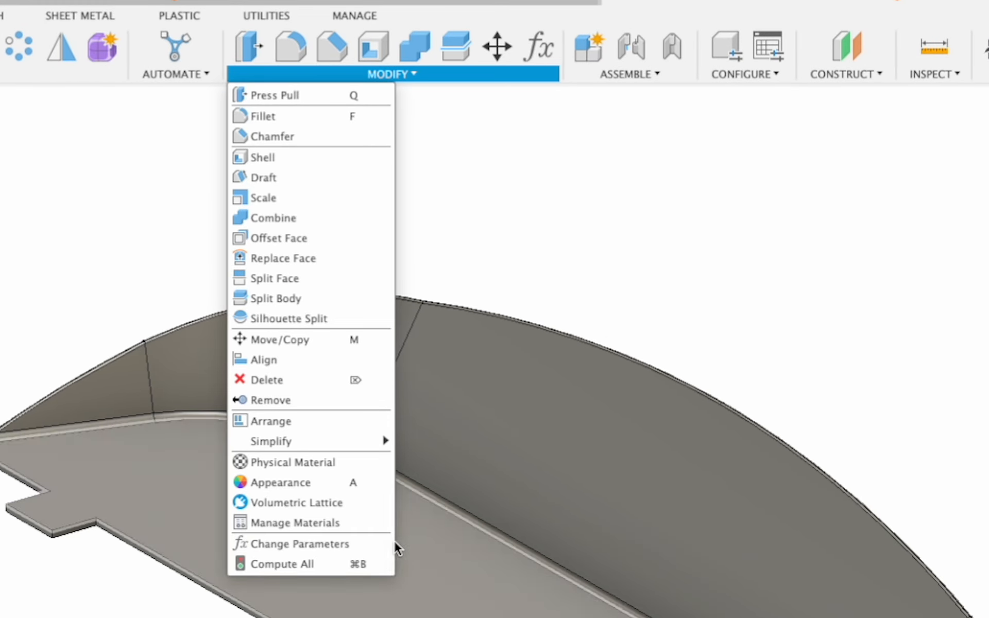
{"action": "mouse_move", "coordinate": [340, 565]}
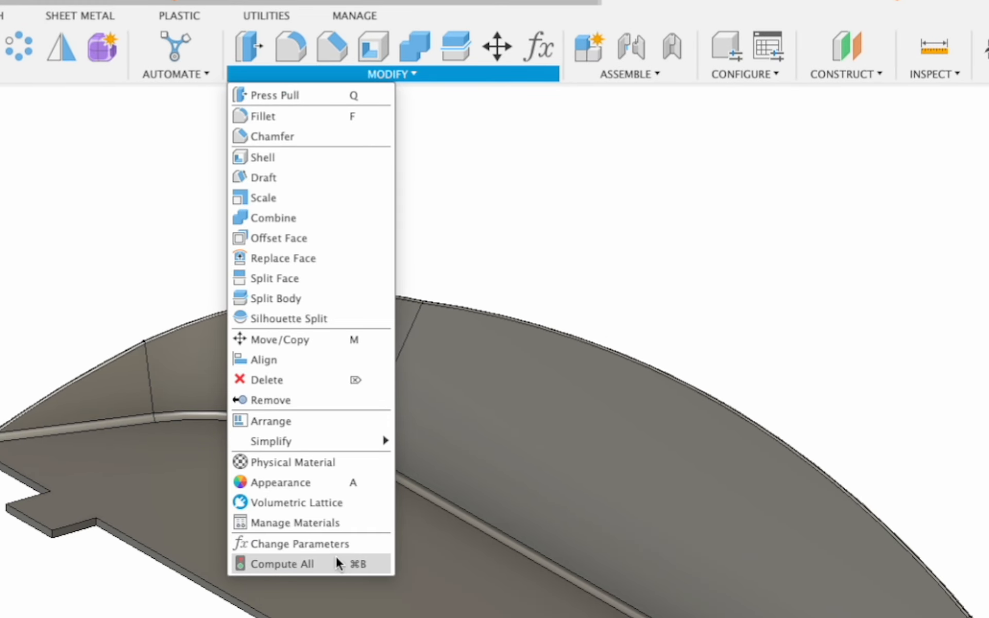
{"action": "left_click", "coordinate": [379, 544]}
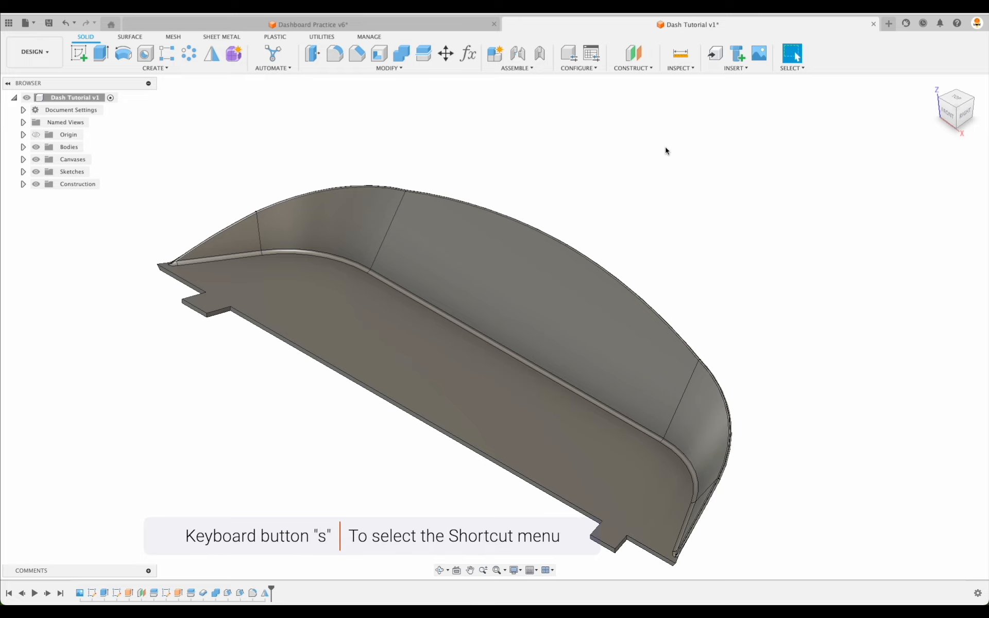
{"action": "key", "text": "s"}
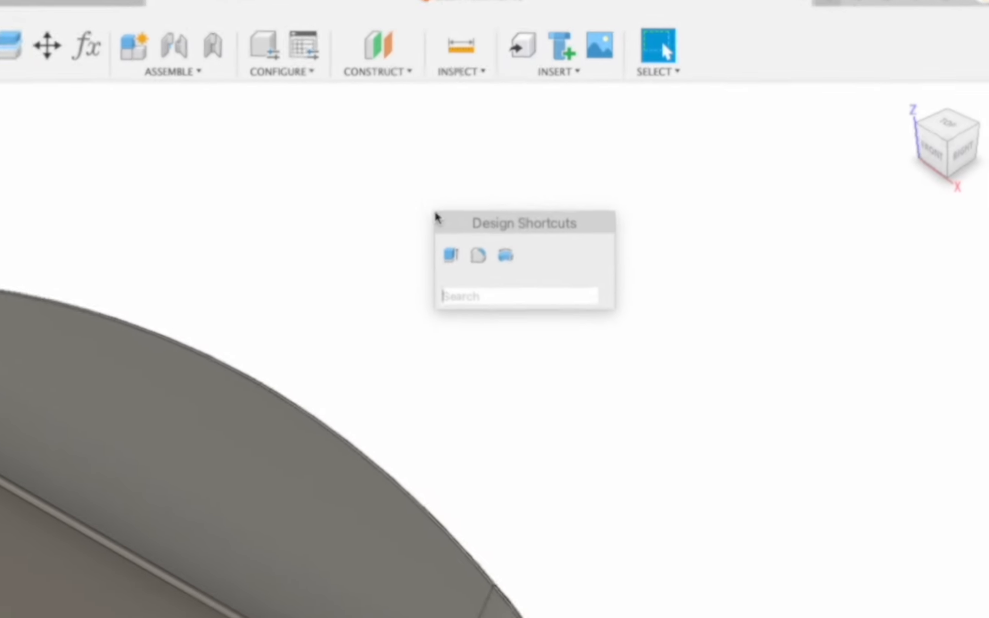
{"action": "mouse_move", "coordinate": [422, 266]}
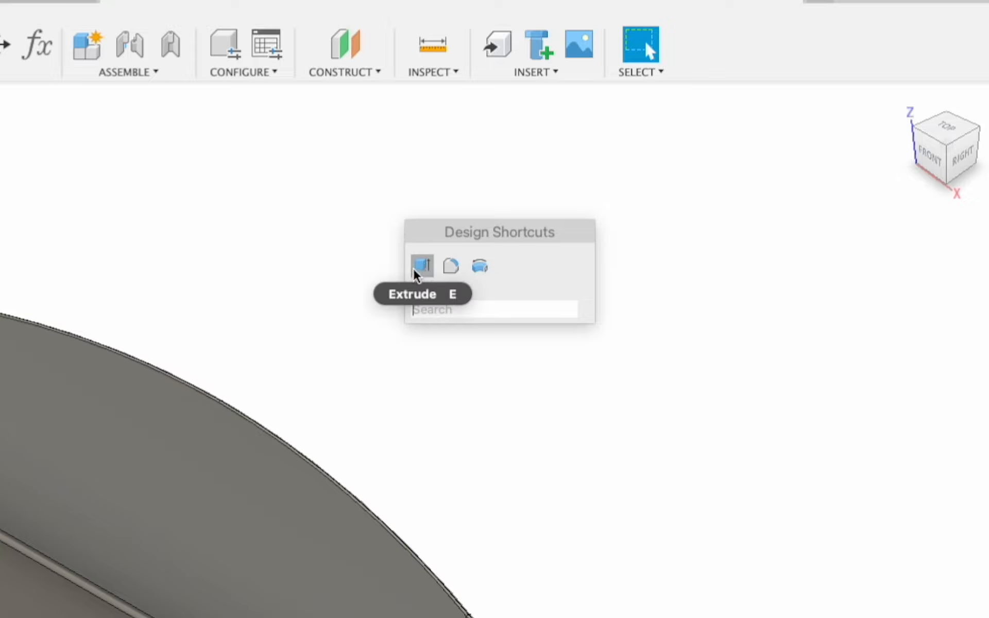
{"action": "mouse_move", "coordinate": [199, 253]}
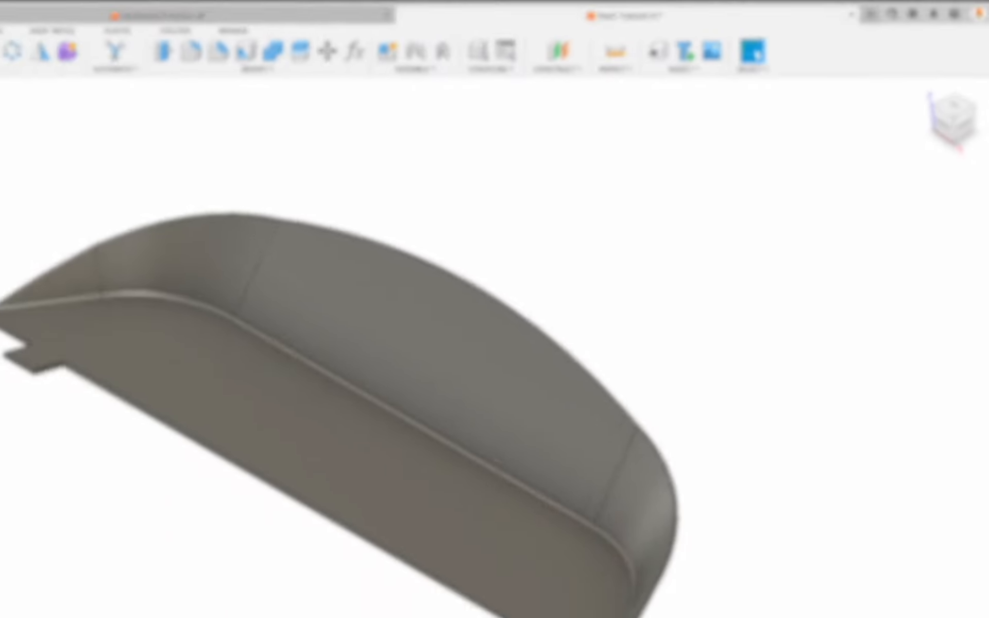
Pin Change Parameters to the design shortcuts and launch the Parameters list from the fx shortcut.
{"action": "left_click", "coordinate": [291, 103]}
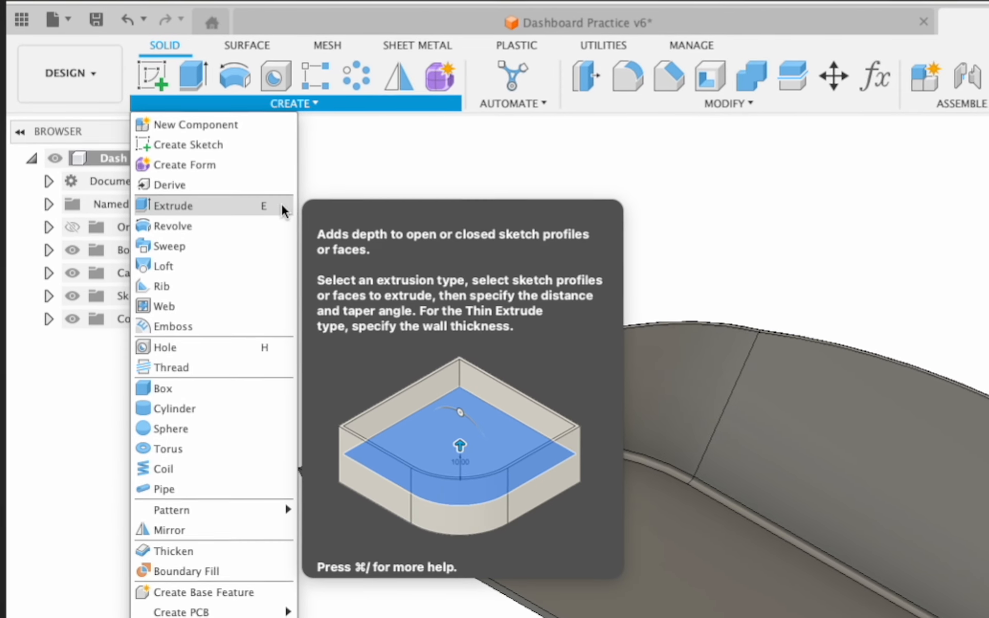
{"action": "left_click", "coordinate": [282, 206]}
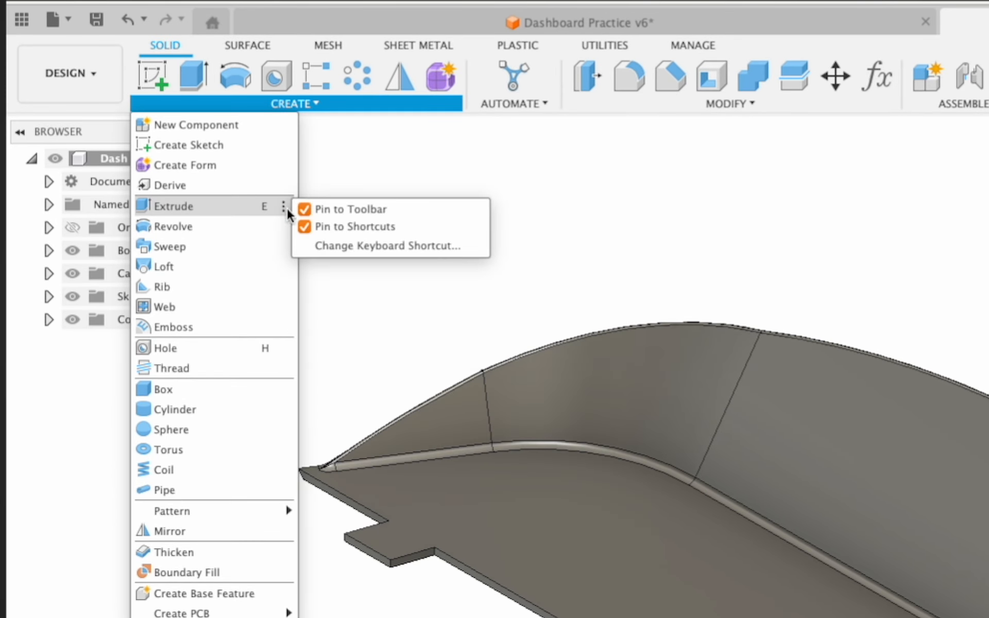
{"action": "left_click", "coordinate": [692, 170]}
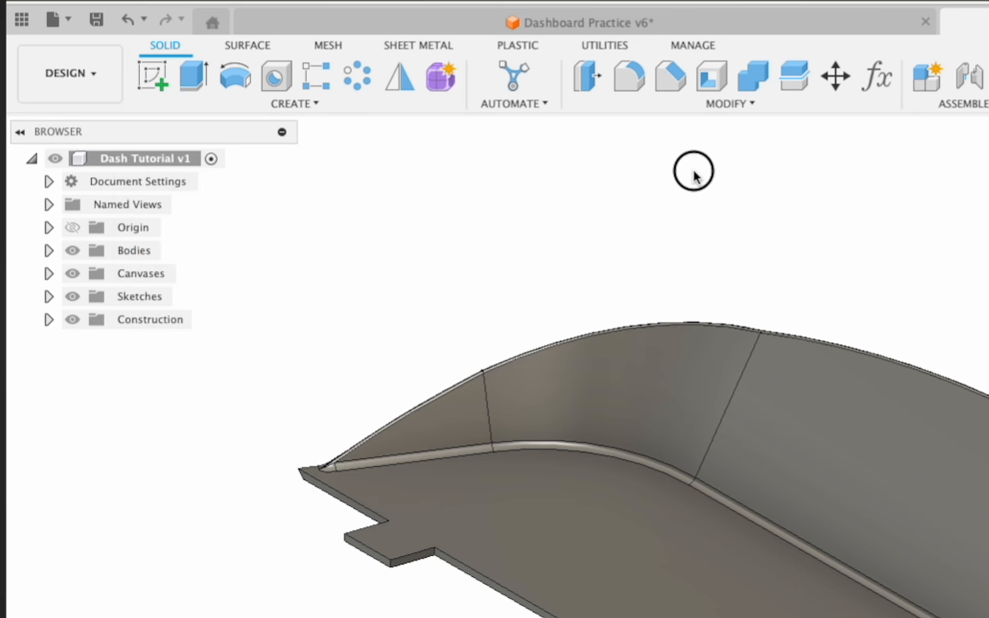
{"action": "left_click", "coordinate": [389, 68]}
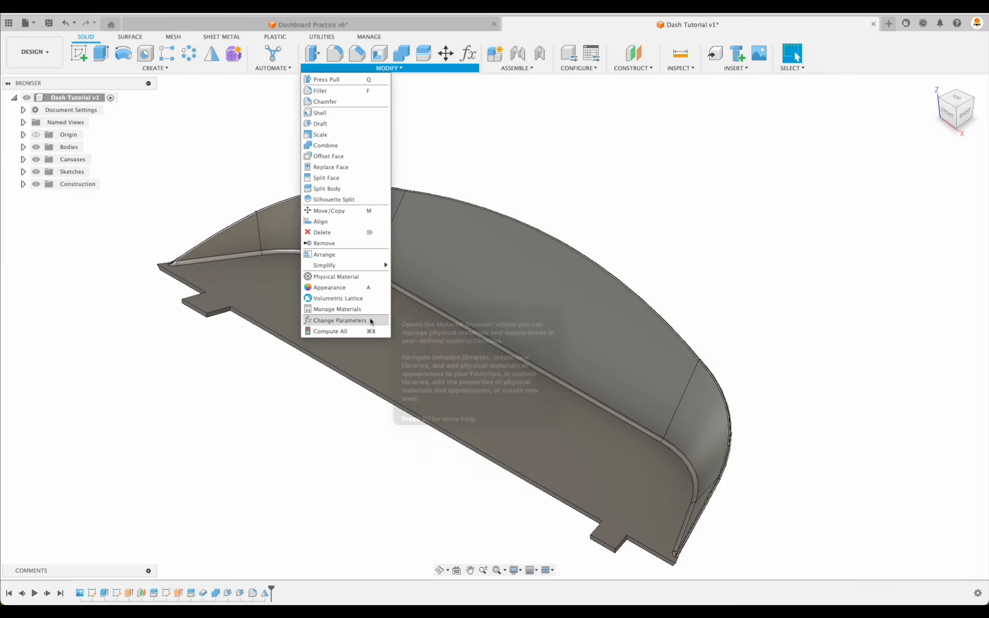
{"action": "left_click", "coordinate": [382, 320]}
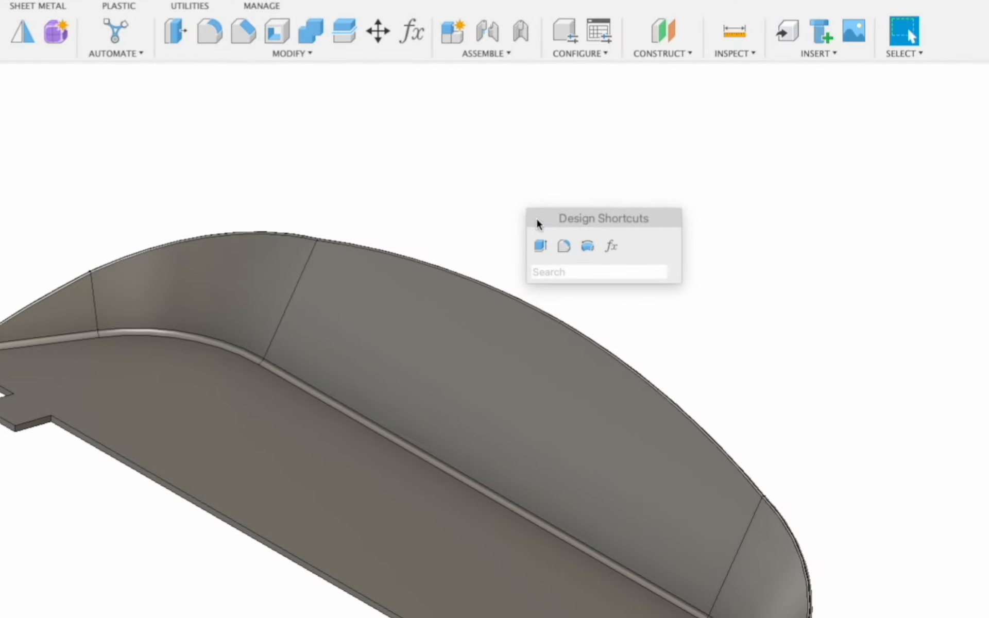
{"action": "mouse_move", "coordinate": [612, 247]}
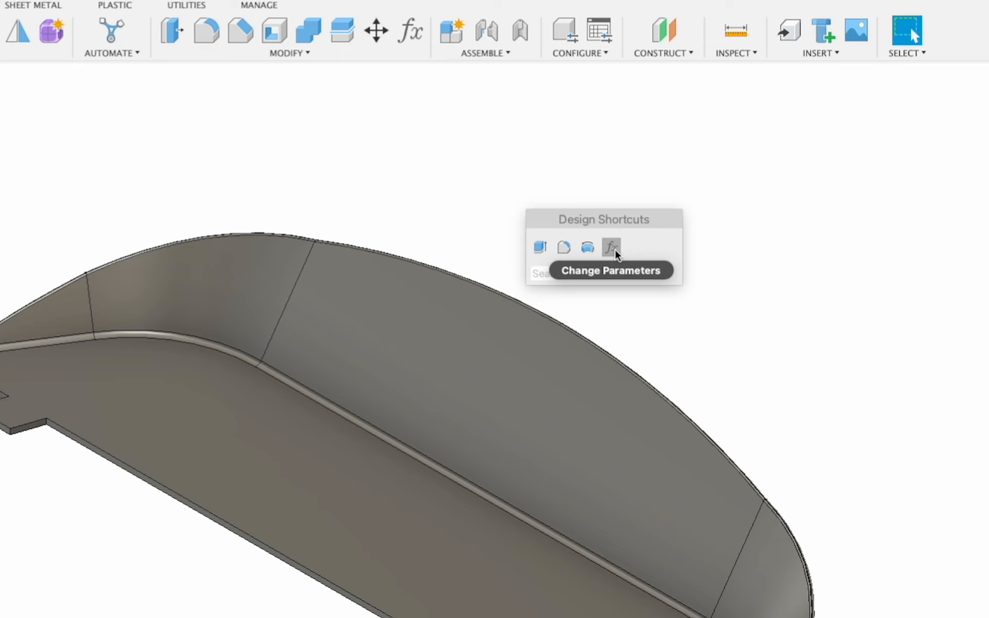
{"action": "left_click", "coordinate": [612, 248]}
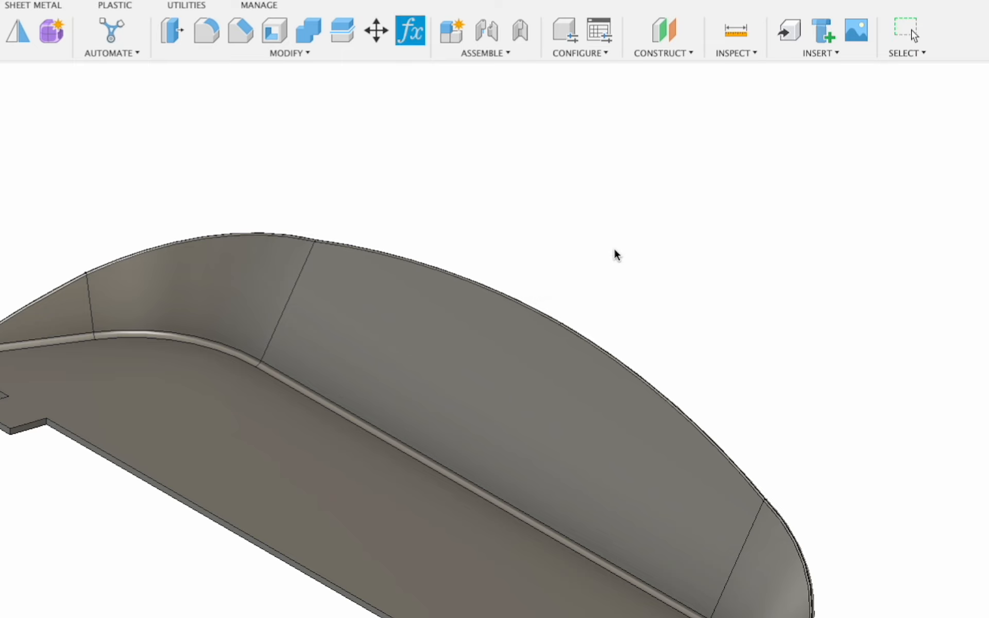
{"action": "left_click", "coordinate": [412, 30]}
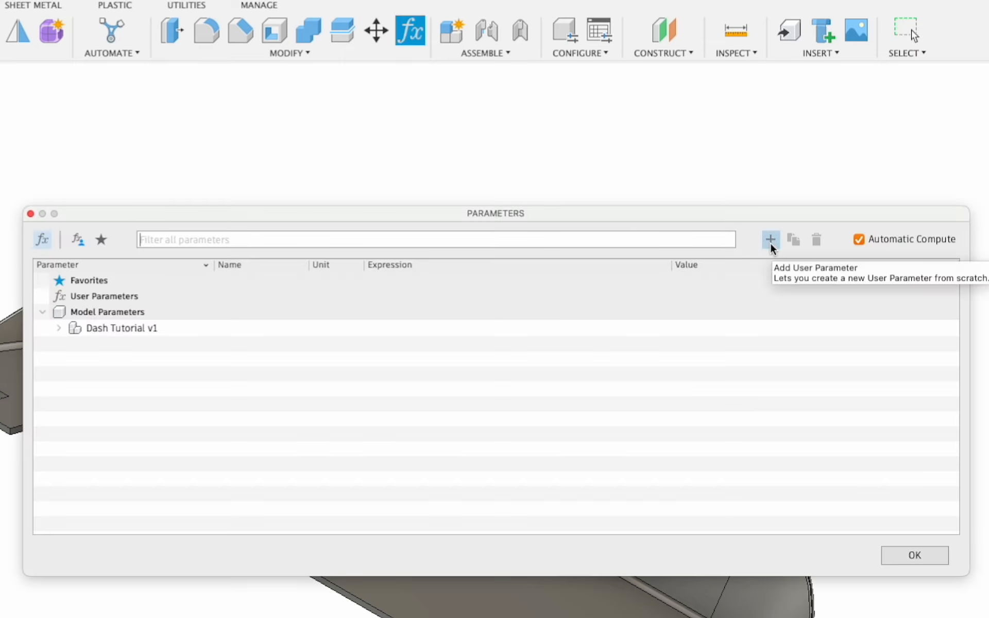
Add a user parameter DraftAngle with unit deg and value 25, then close Parameters.
{"action": "left_click", "coordinate": [771, 240]}
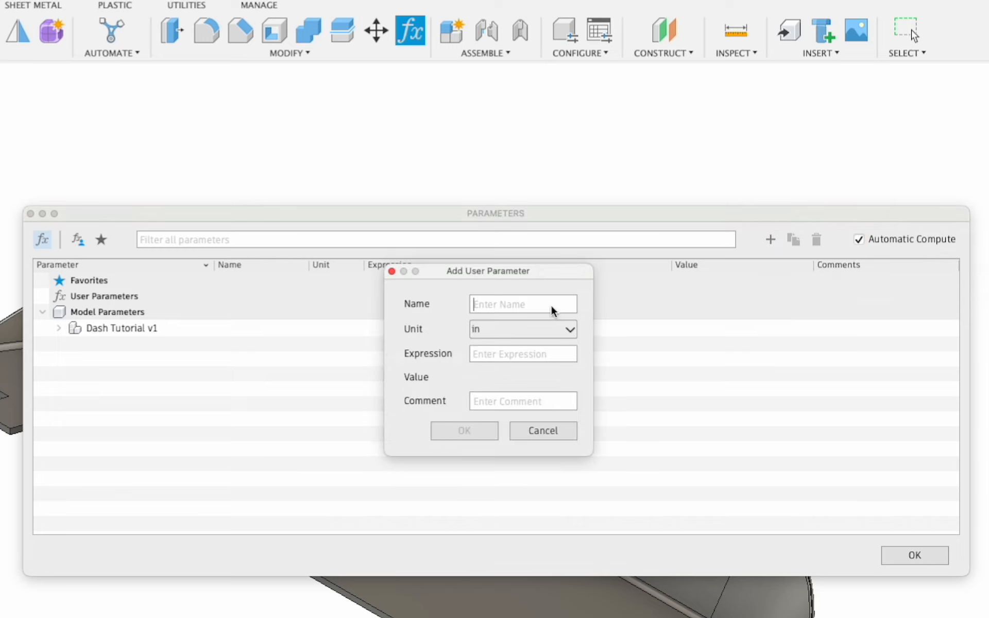
{"action": "type", "text": "Draf"}
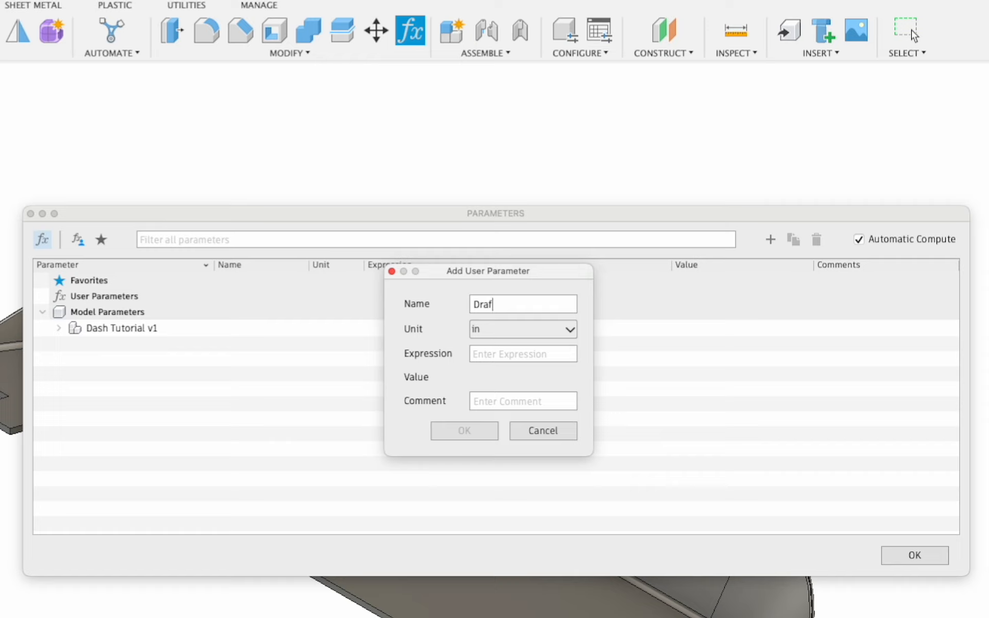
{"action": "type", "text": "tAngle"}
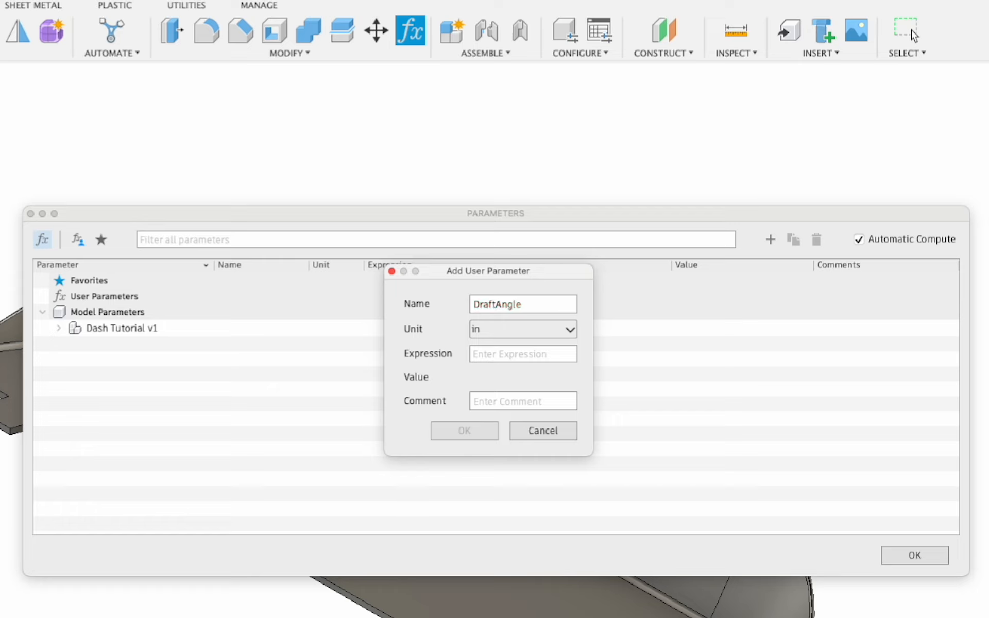
{"action": "left_click", "coordinate": [523, 330]}
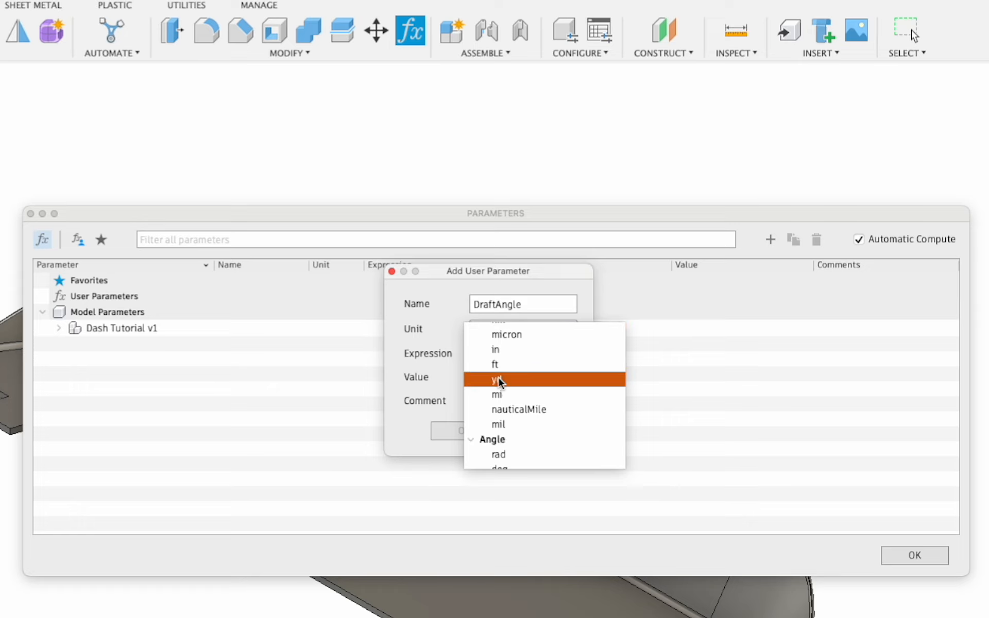
{"action": "scroll", "scroll_direction": "down", "scroll_amount": 3}
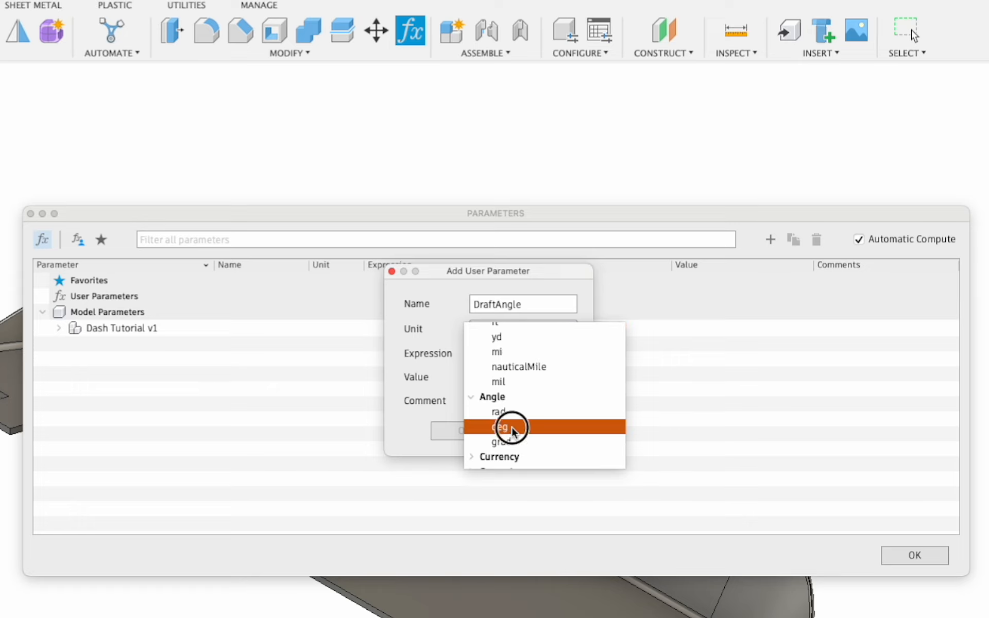
{"action": "left_click", "coordinate": [509, 427]}
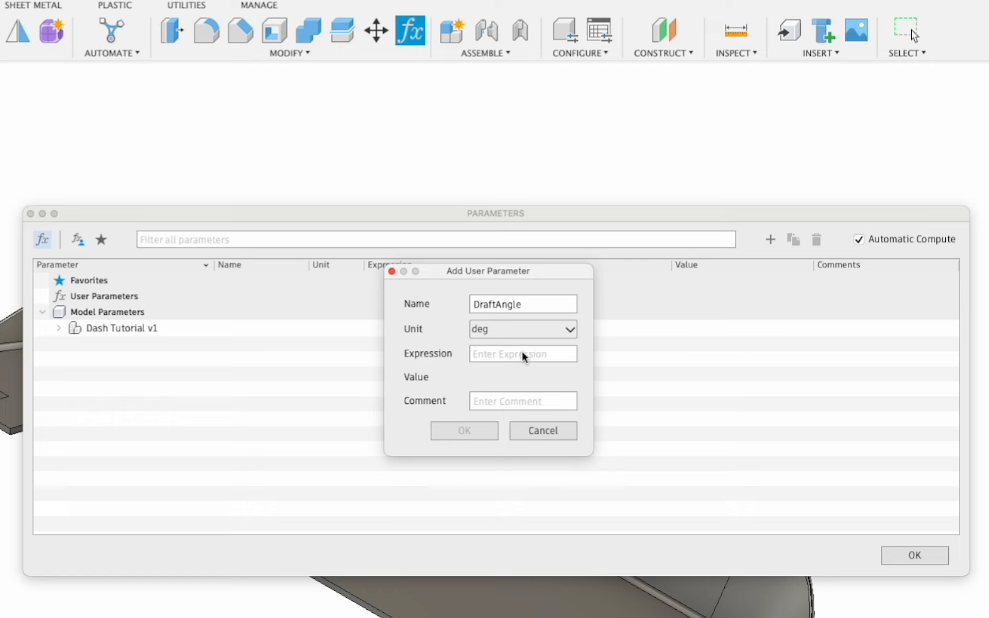
{"action": "type", "text": "2"}
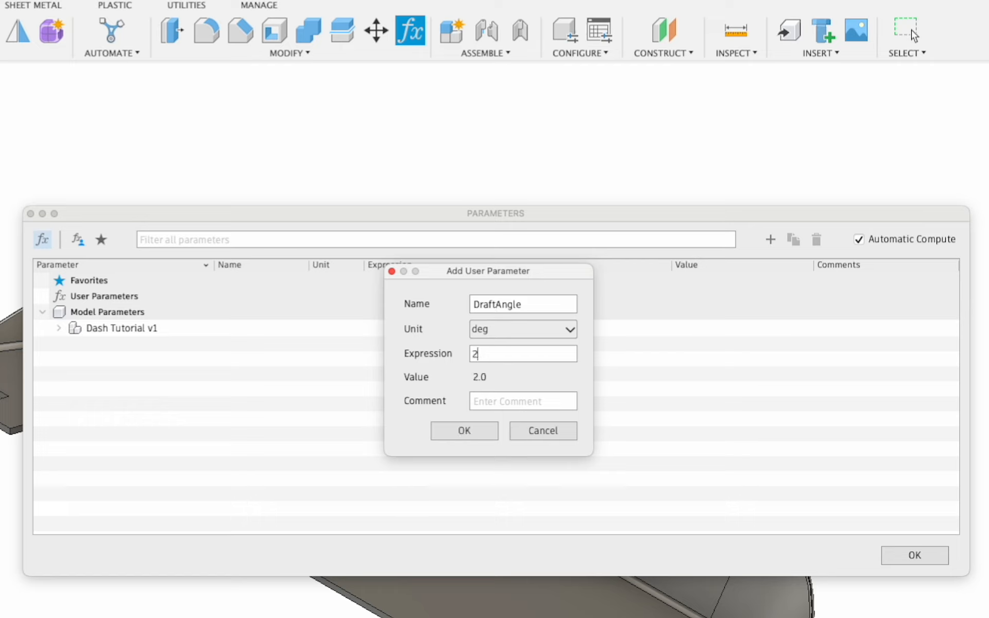
{"action": "left_click", "coordinate": [464, 431]}
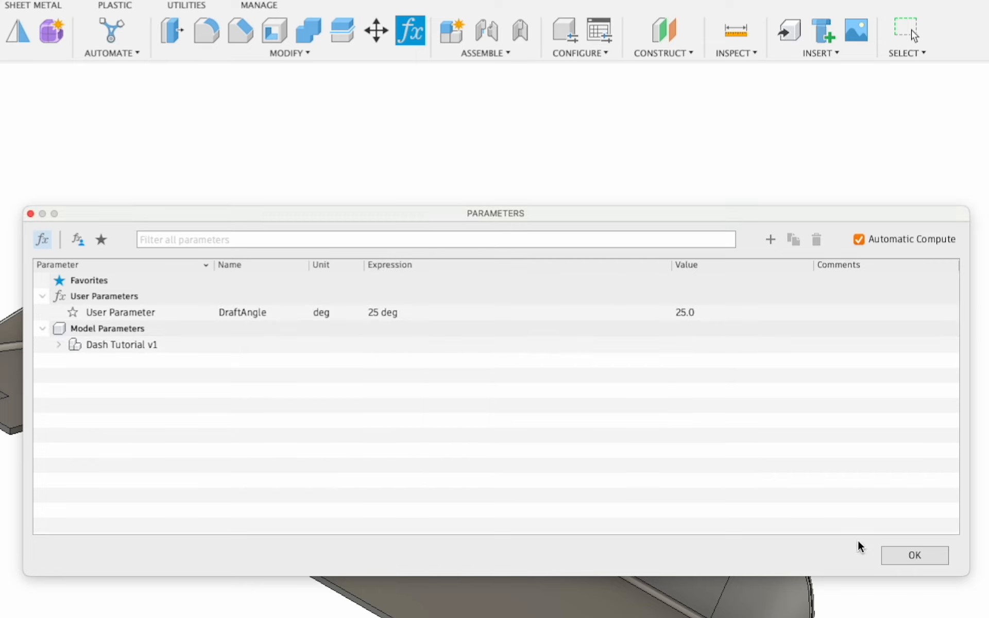
{"action": "left_click", "coordinate": [917, 556]}
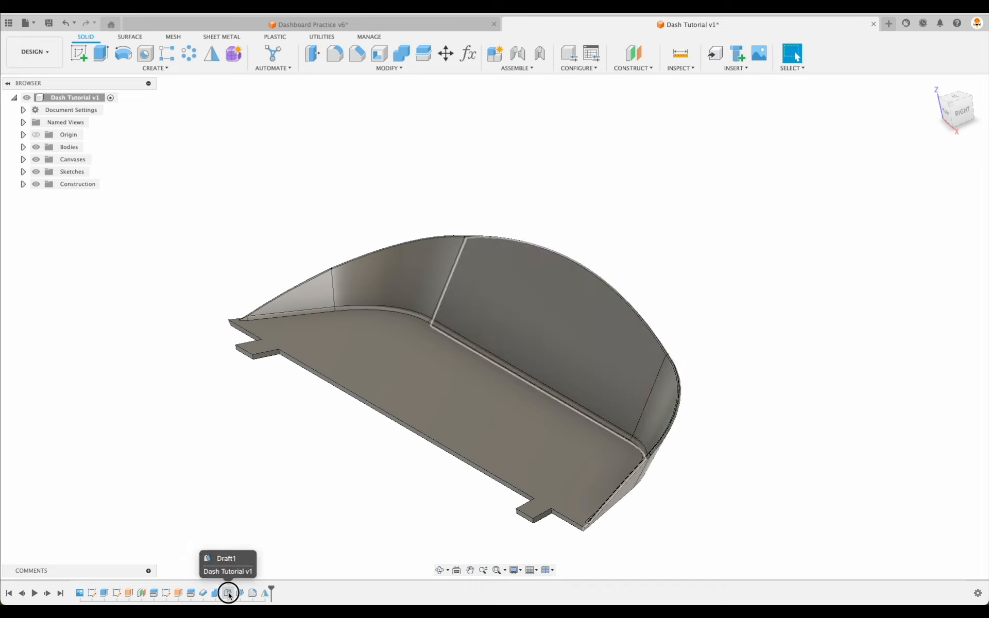
{"action": "double_click", "coordinate": [229, 594]}
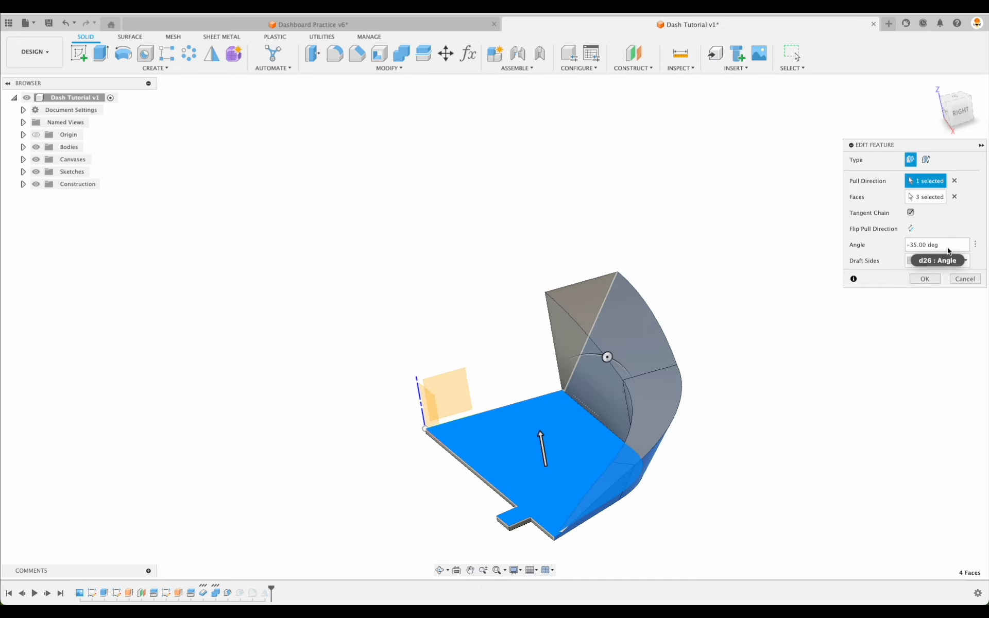
{"action": "left_click", "coordinate": [925, 278]}
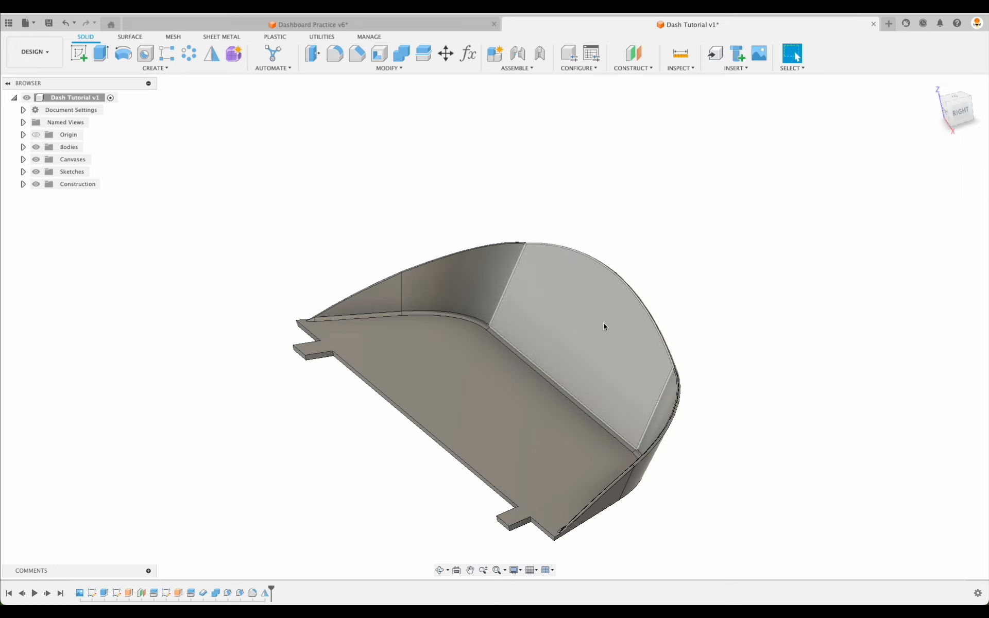
{"action": "left_click", "coordinate": [241, 594]}
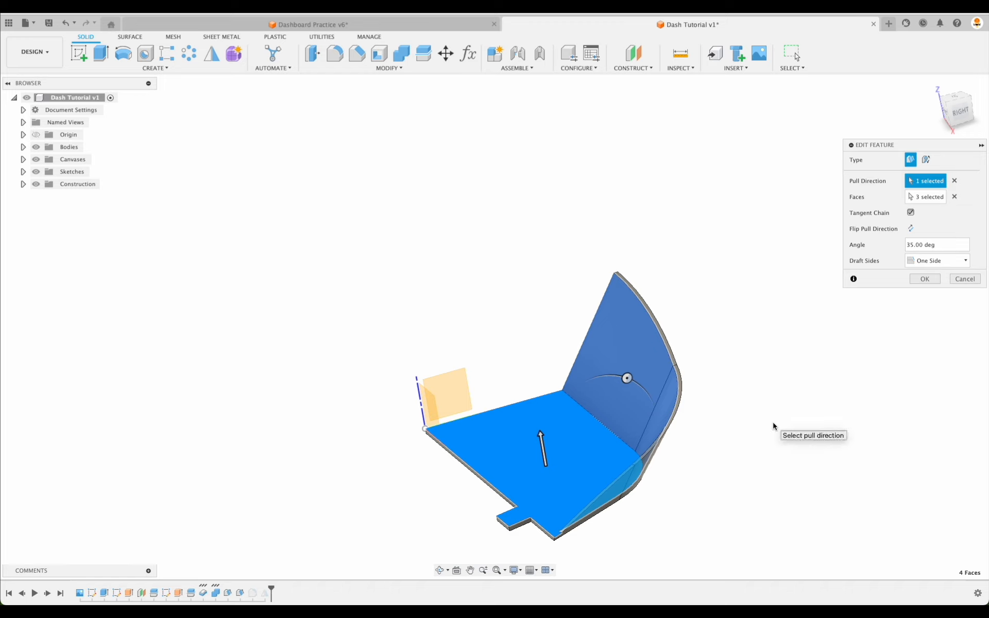
{"action": "left_click", "coordinate": [926, 278]}
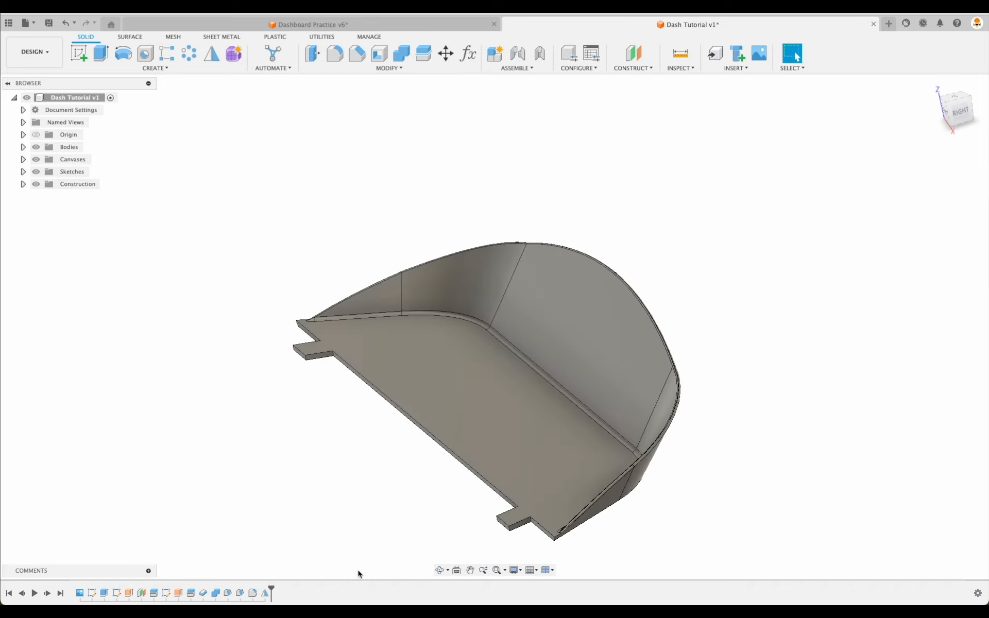
{"action": "mouse_move", "coordinate": [251, 542]}
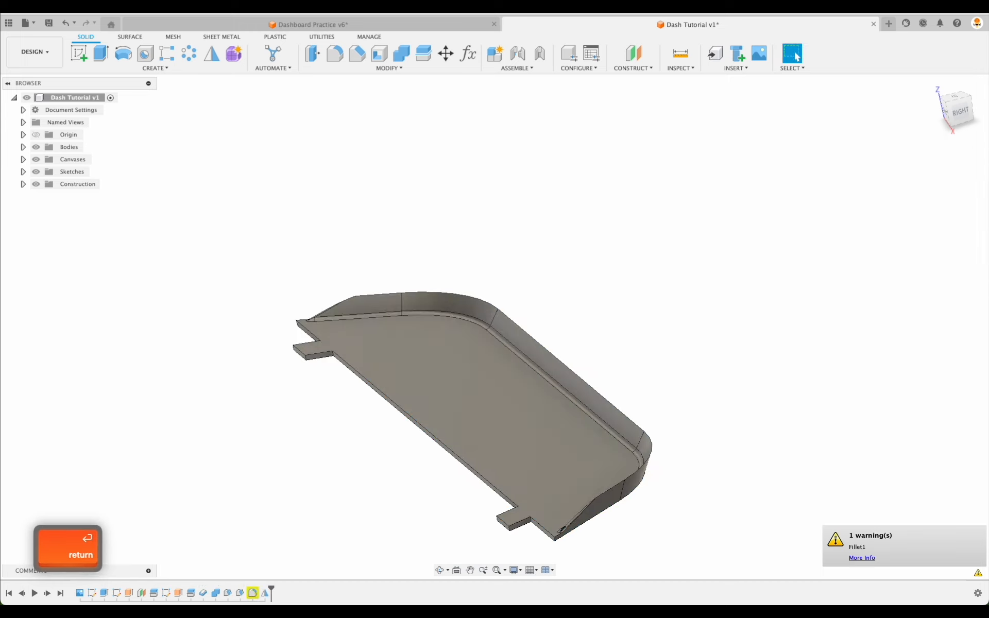
{"action": "left_click", "coordinate": [70, 551]}
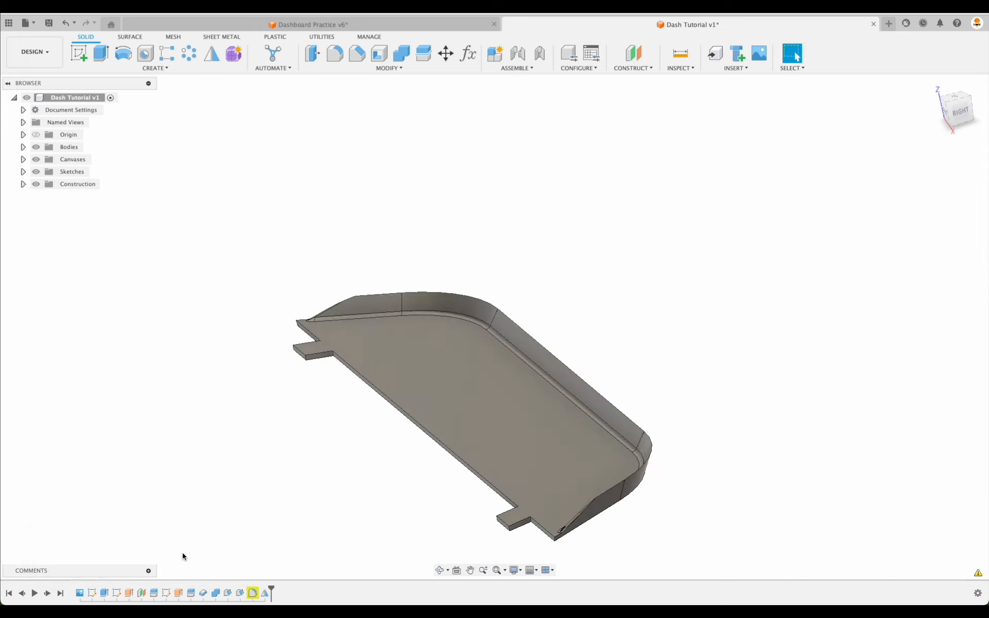
{"action": "mouse_move", "coordinate": [66, 22]}
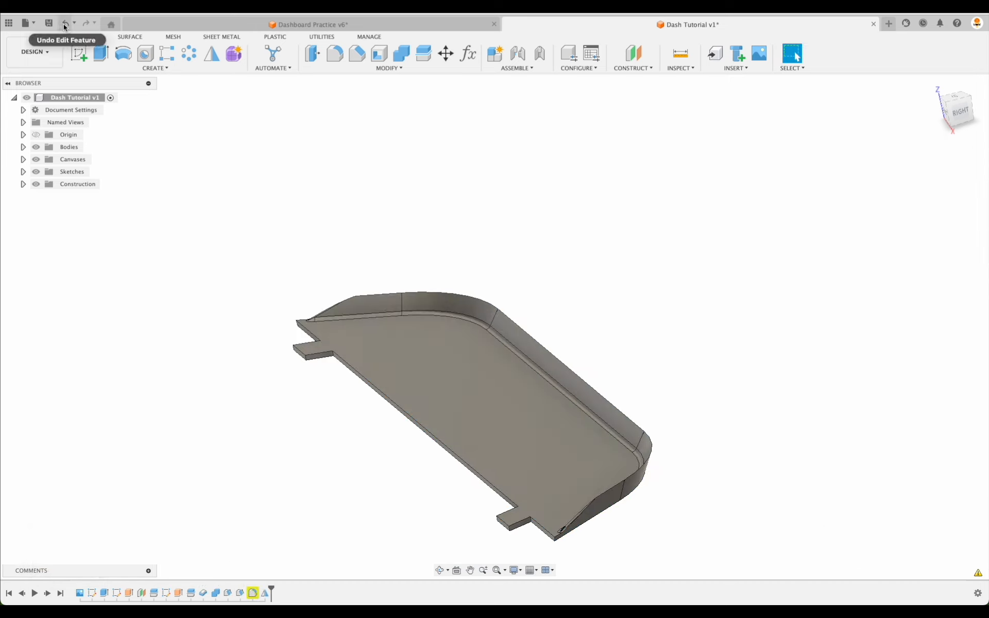
{"action": "left_click", "coordinate": [67, 23]}
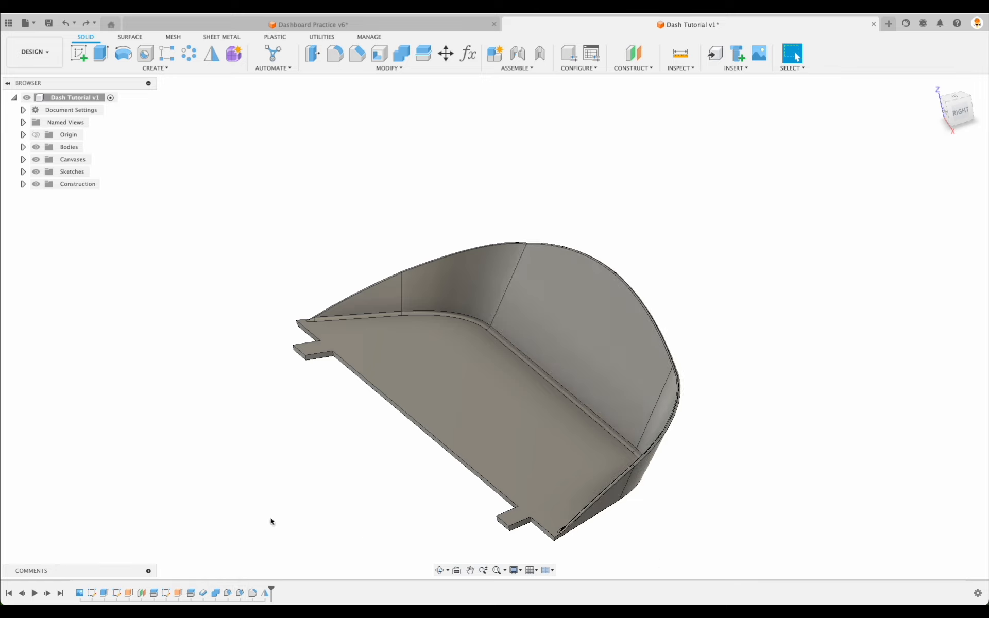
{"action": "mouse_move", "coordinate": [239, 594]}
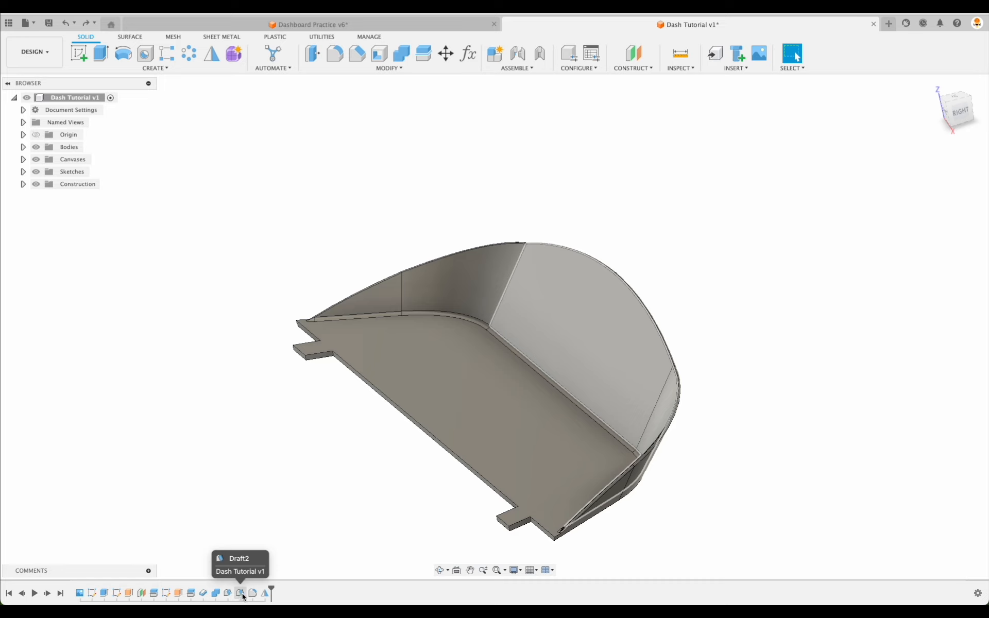
Edit Draft2 and replace its fixed -35 degree angle with the expression -DraftAngle.
{"action": "double_click", "coordinate": [239, 593]}
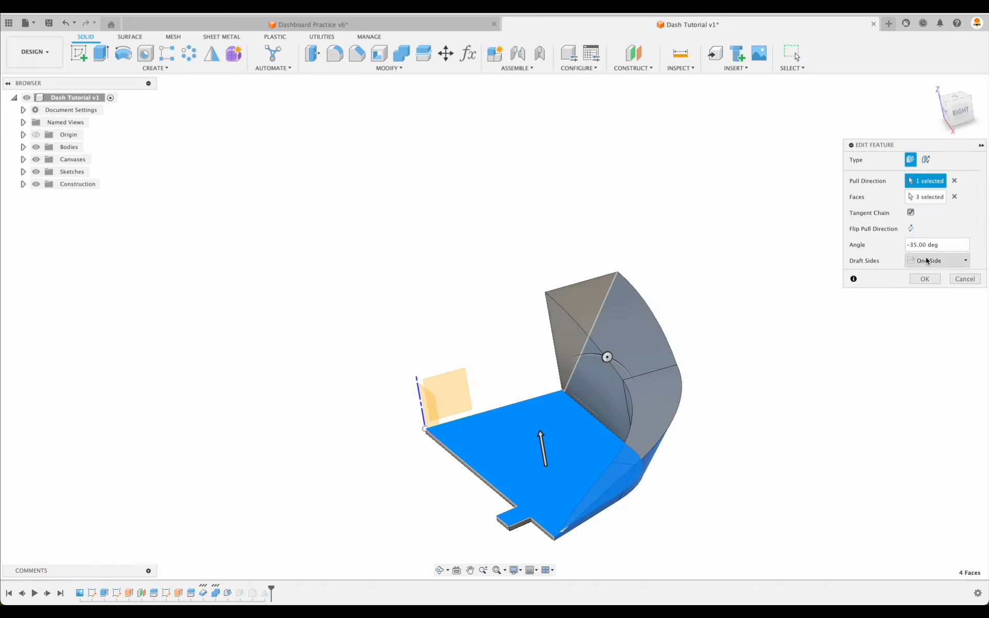
{"action": "type", "text": "-dra"}
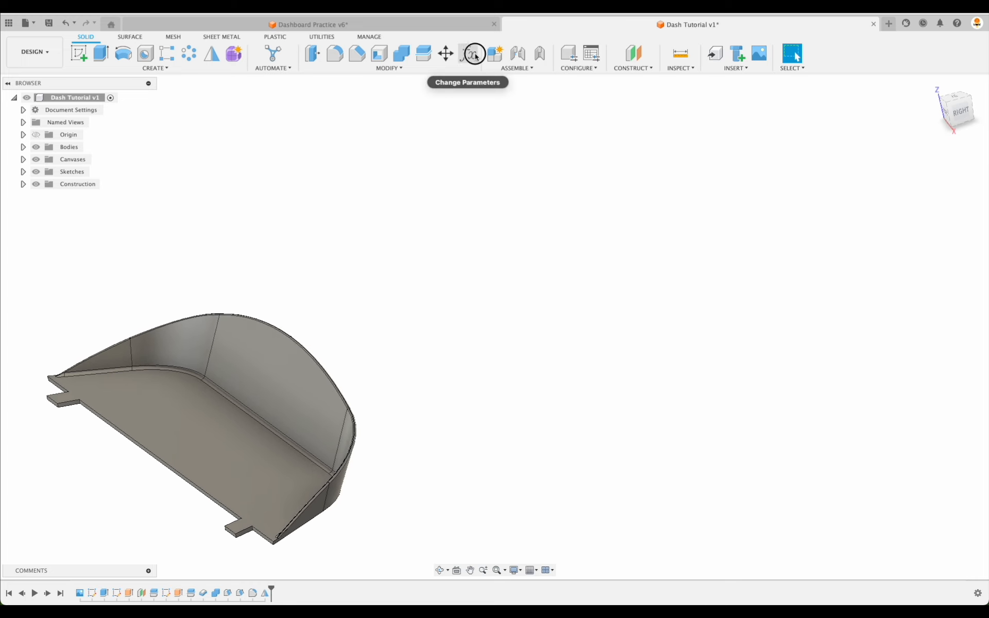
In Change Parameters, try DraftAngle at 45 then set it to 30 degrees and accept.
{"action": "left_click", "coordinate": [474, 54]}
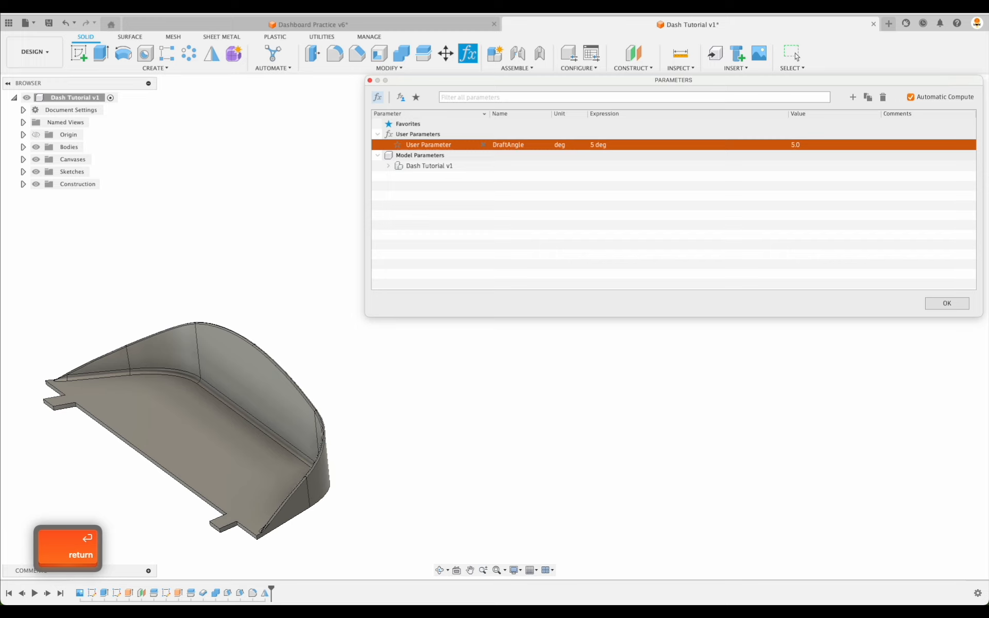
{"action": "type", "text": "45"}
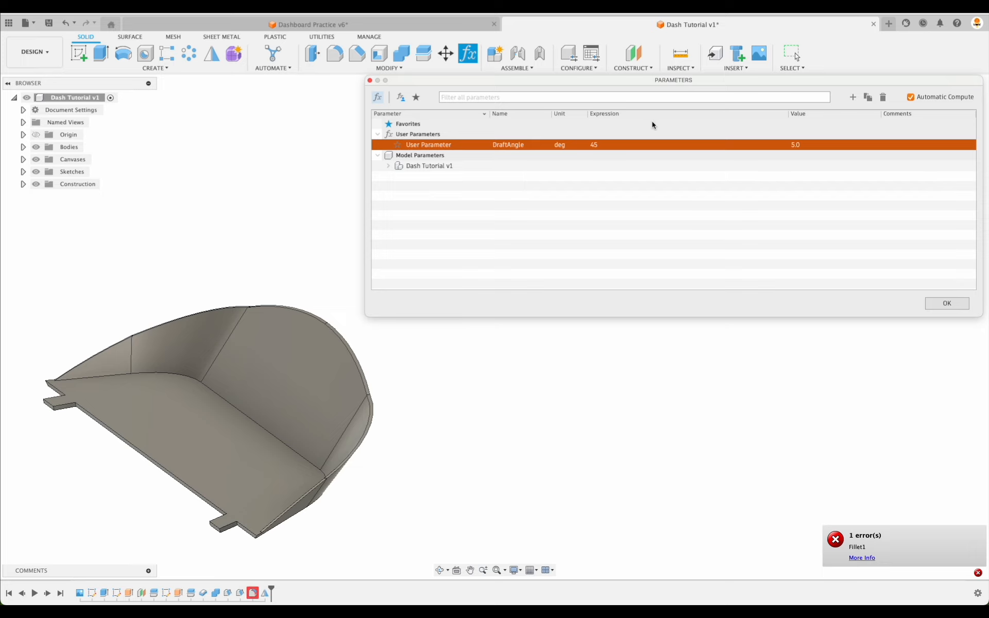
{"action": "type", "text": "30 deg"}
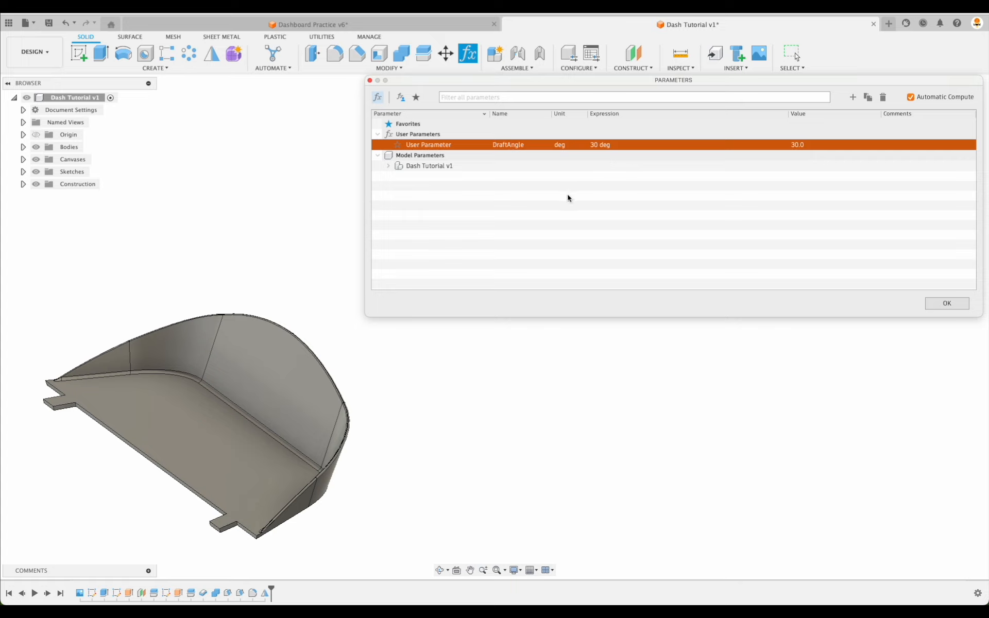
{"action": "mouse_move", "coordinate": [947, 303]}
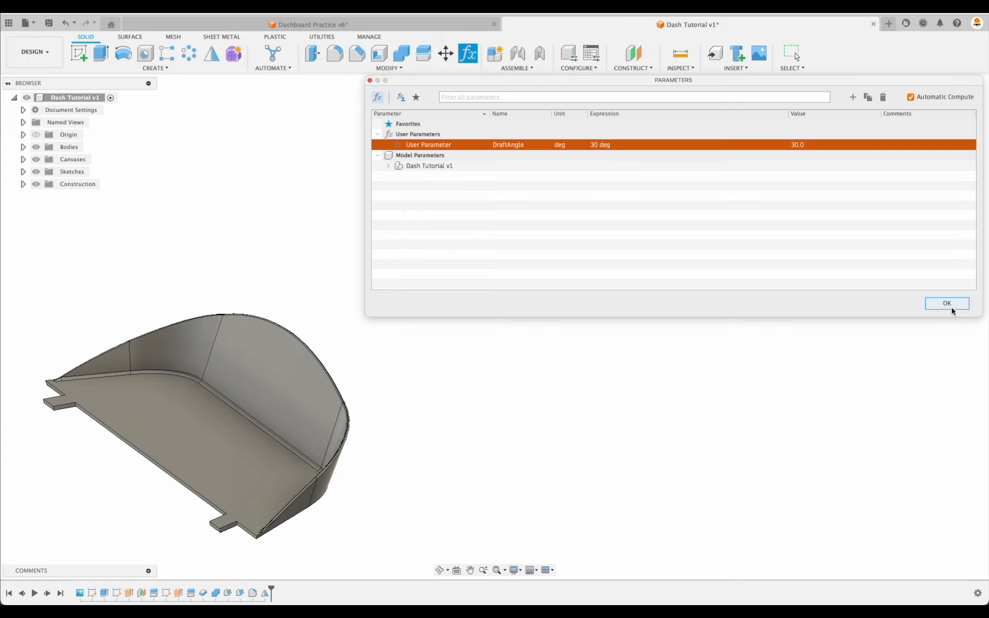
{"action": "left_click", "coordinate": [947, 303]}
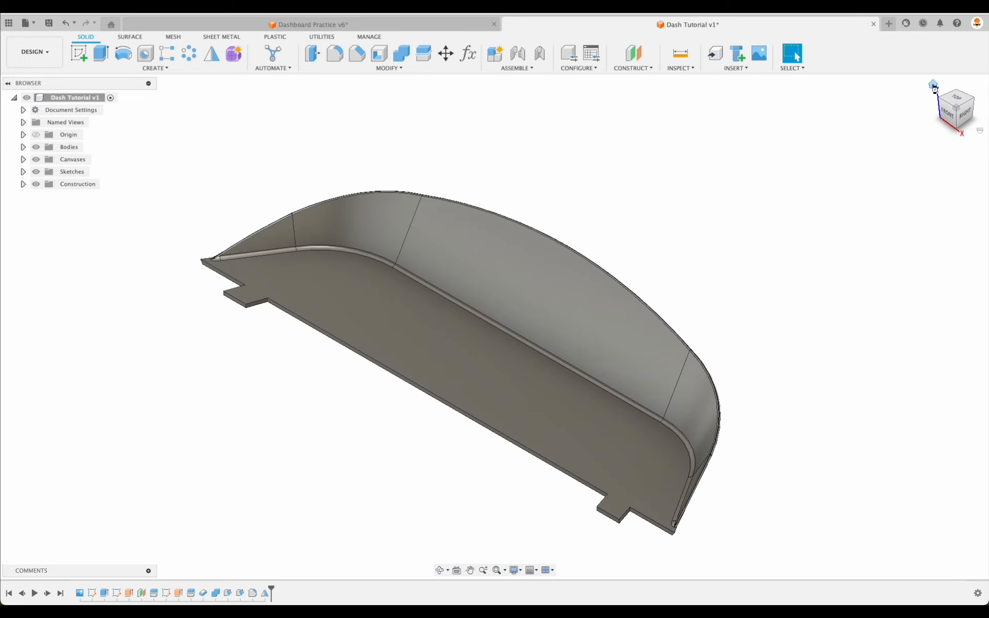
{"action": "mouse_move", "coordinate": [467, 54]}
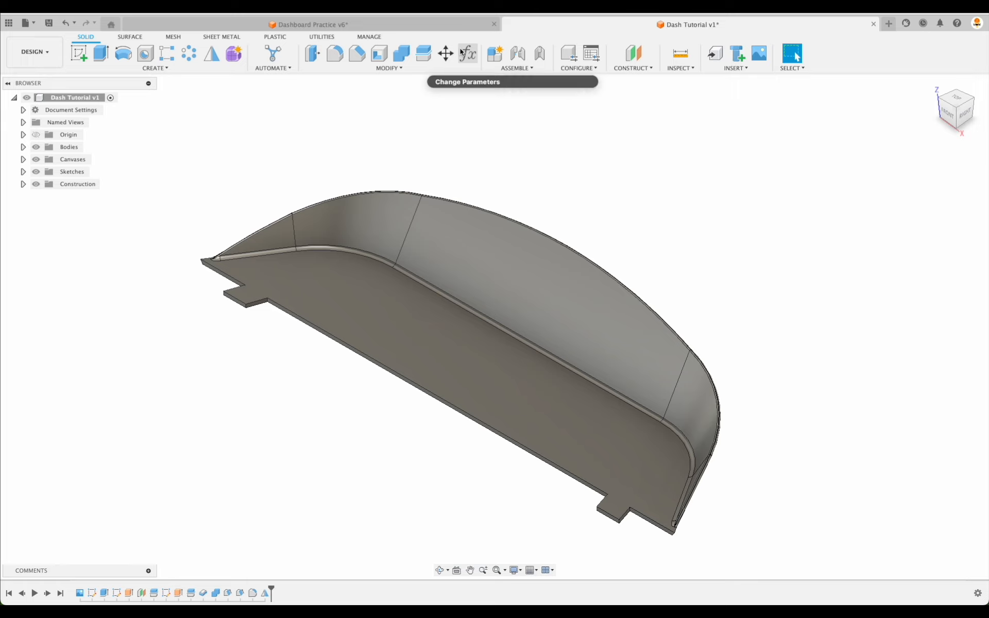
{"action": "mouse_move", "coordinate": [641, 154]}
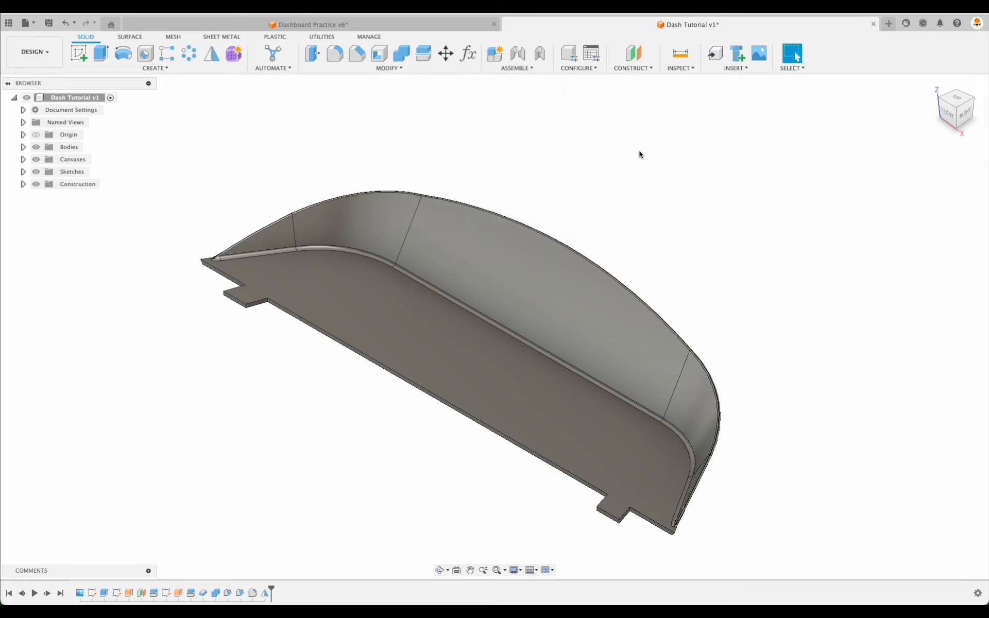